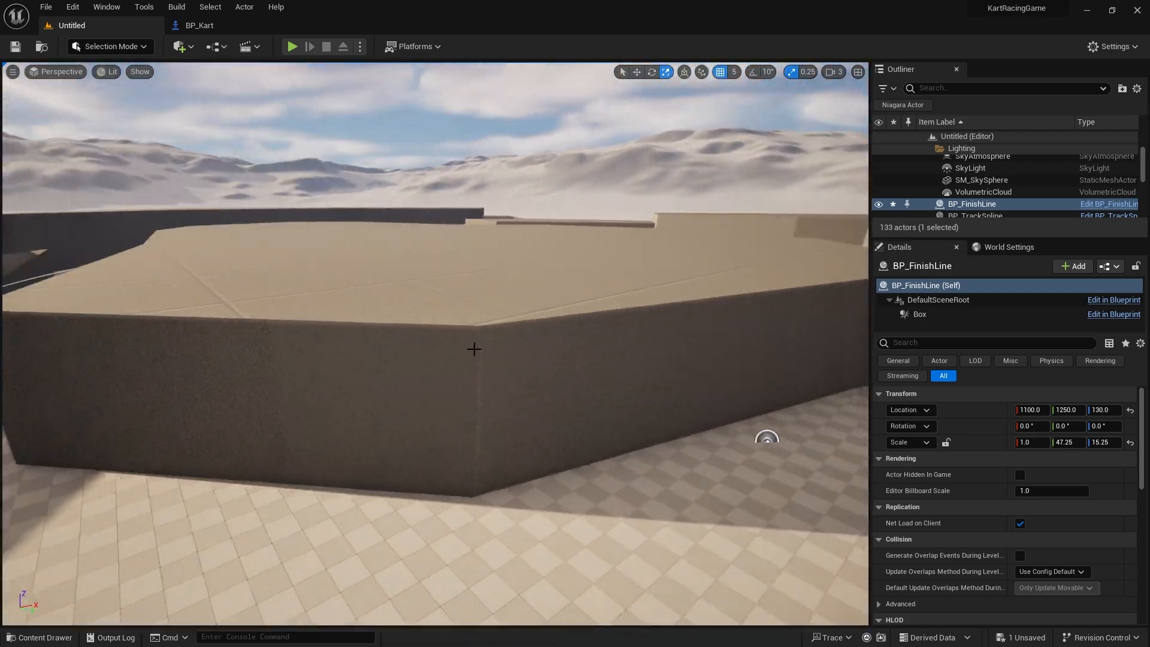
Add a new float variable to BP_Kart inside the Accelerate Kart function graph.
{"action": "left_click", "coordinate": [198, 26]}
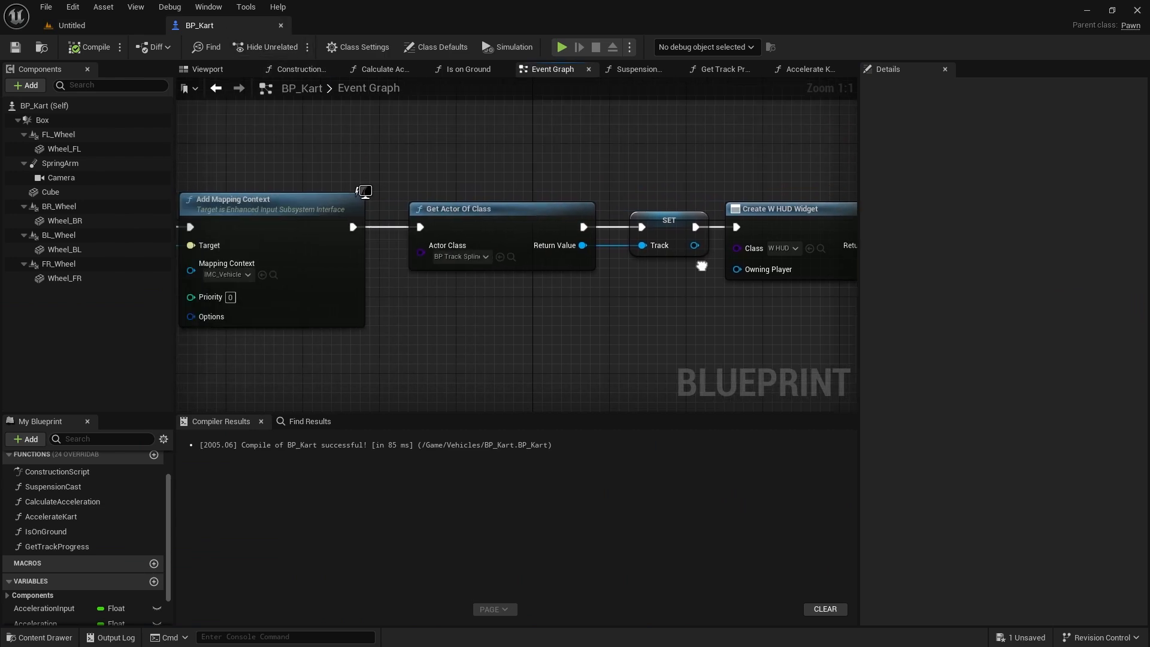
{"action": "left_click", "coordinate": [806, 68]}
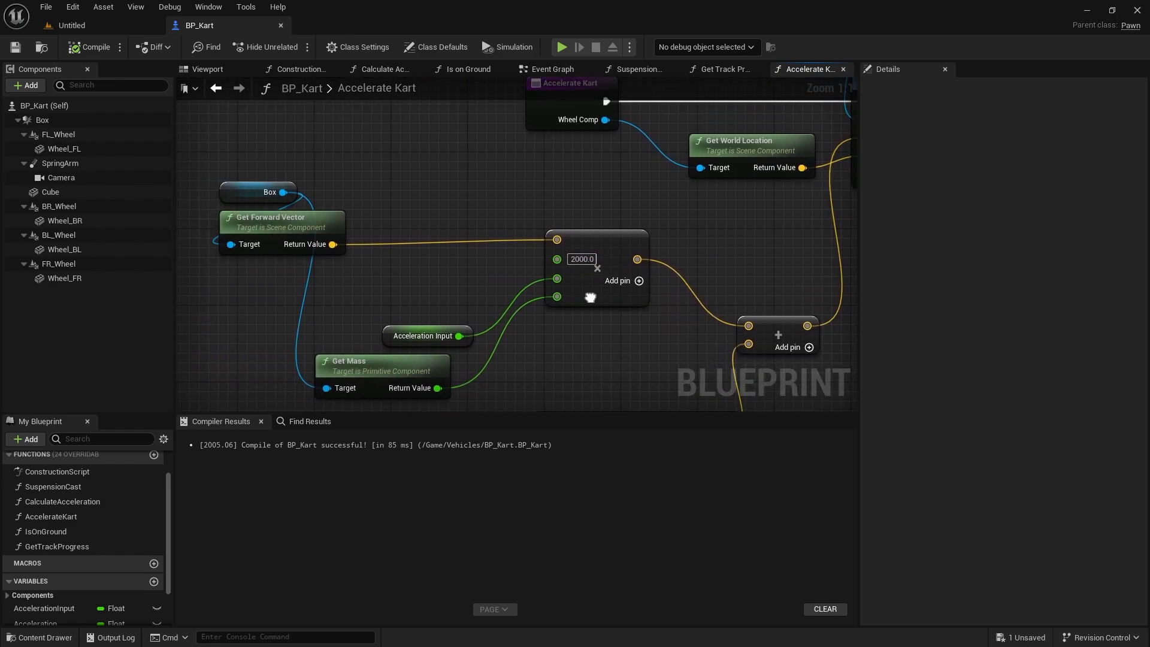
{"action": "left_click", "coordinate": [270, 199]}
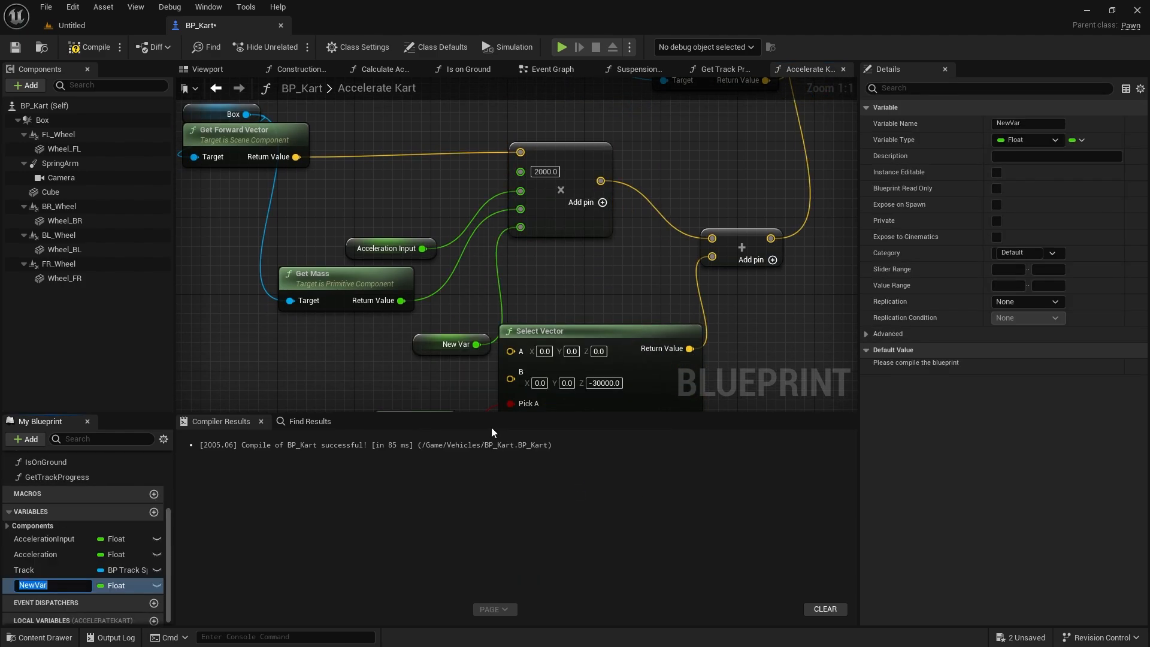
Name the variable SpeedModifier and wire it into the acceleration Multiply node.
{"action": "type", "text": "SpeedModifier"}
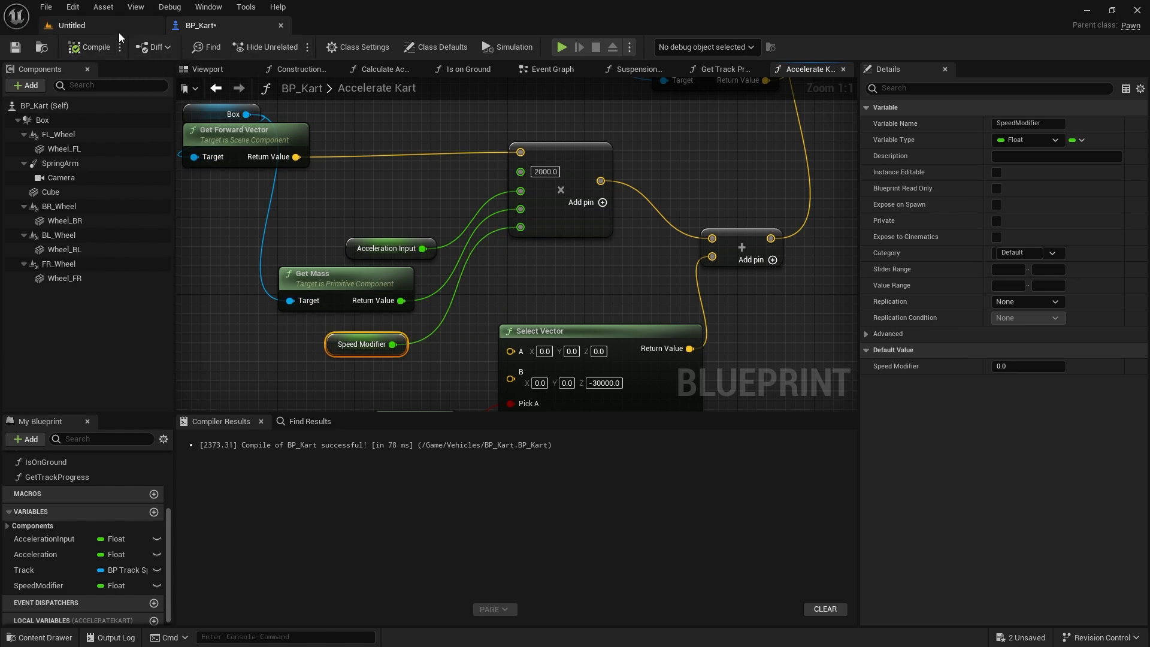
{"action": "left_click", "coordinate": [1027, 367]}
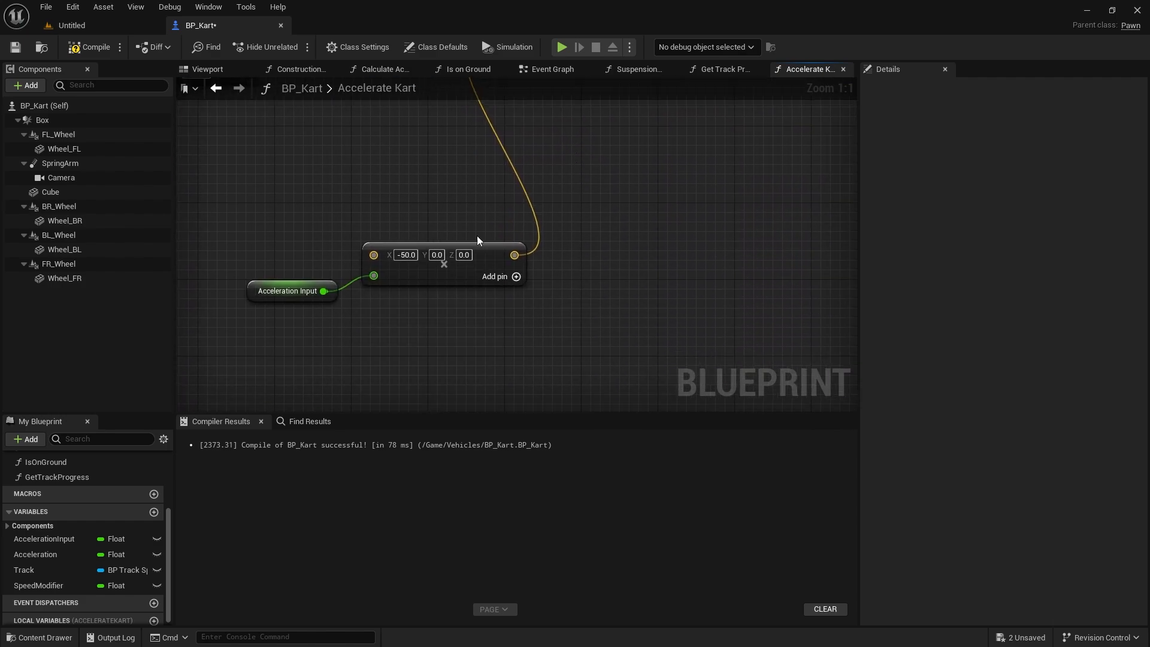
{"action": "mouse_move", "coordinate": [400, 278]}
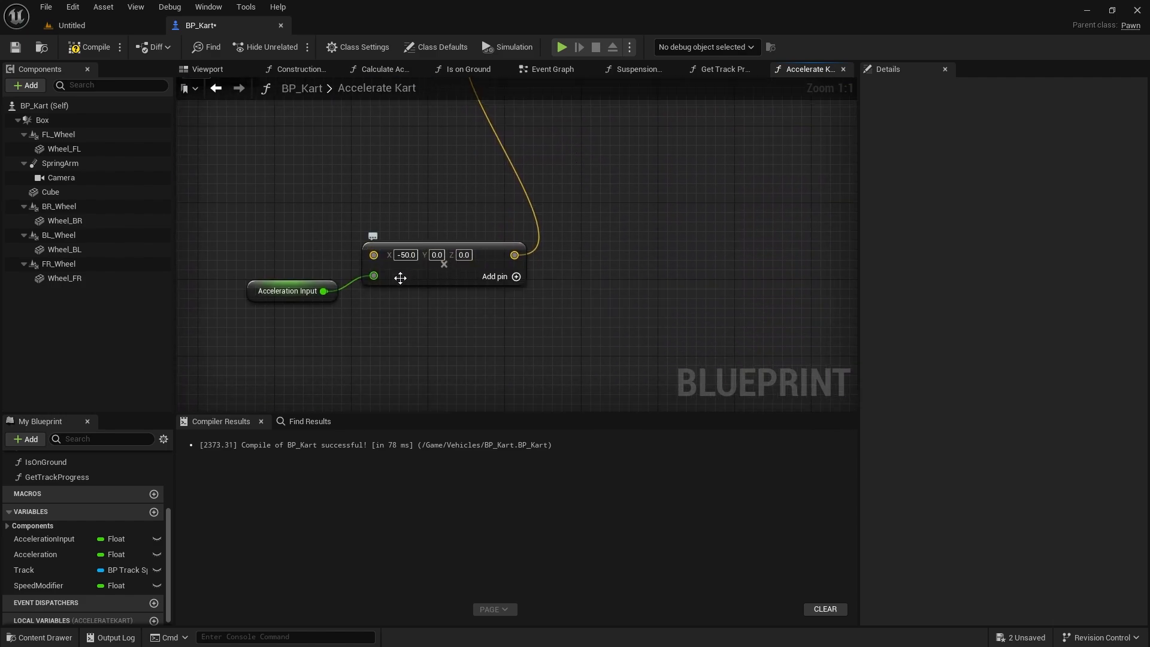
{"action": "mouse_move", "coordinate": [514, 265]}
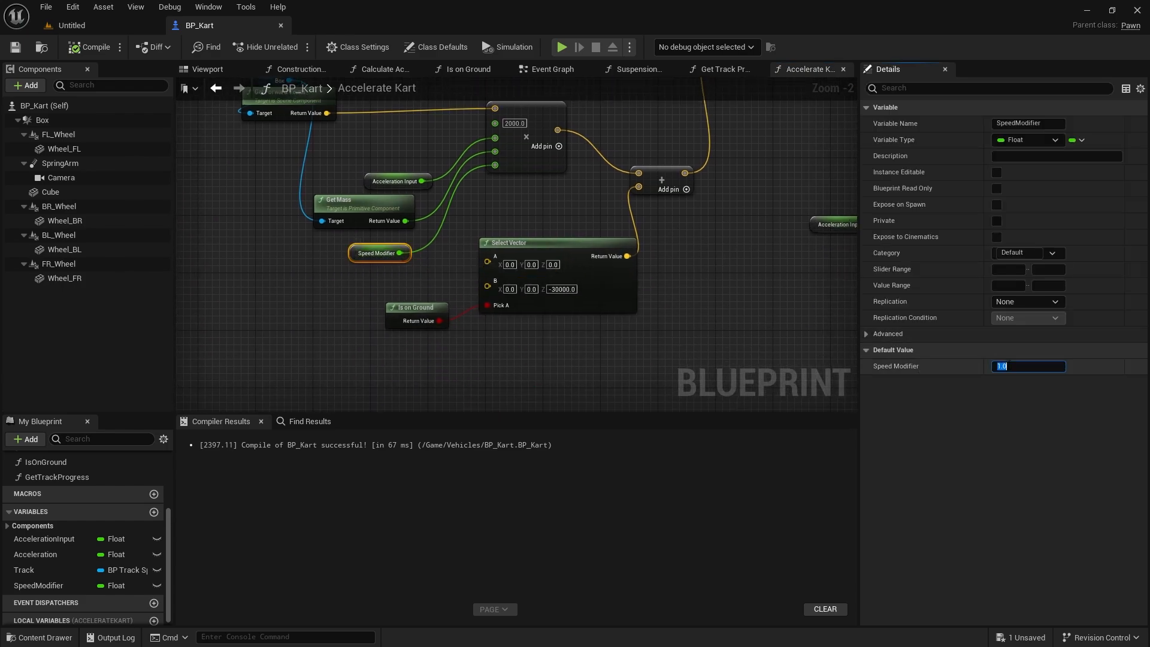
Enter 3.0, play-test the kart in the level, then return to BP_Kart.
{"action": "type", "text": "3.0"}
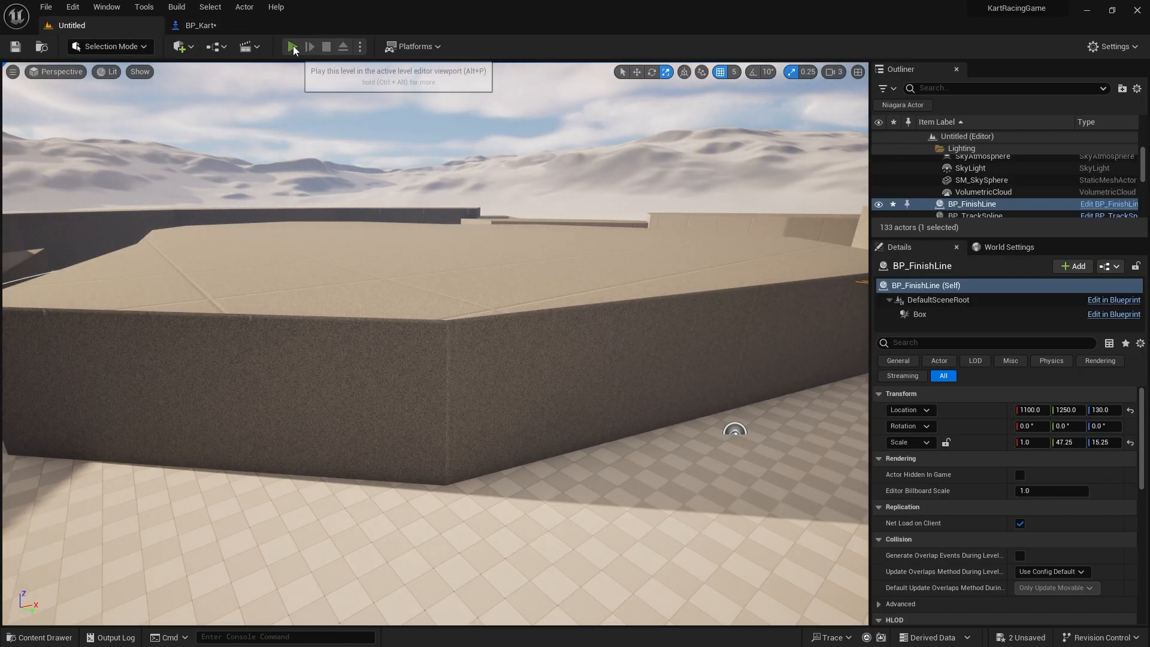
{"action": "left_click", "coordinate": [292, 47]}
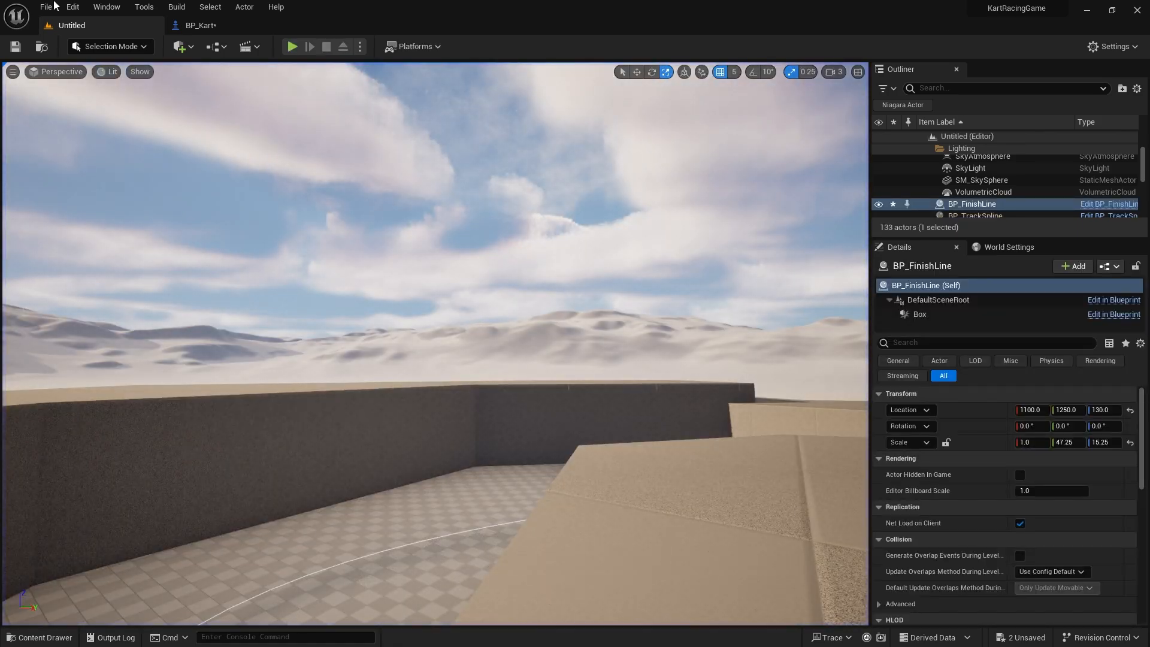
{"action": "left_click", "coordinate": [198, 25]}
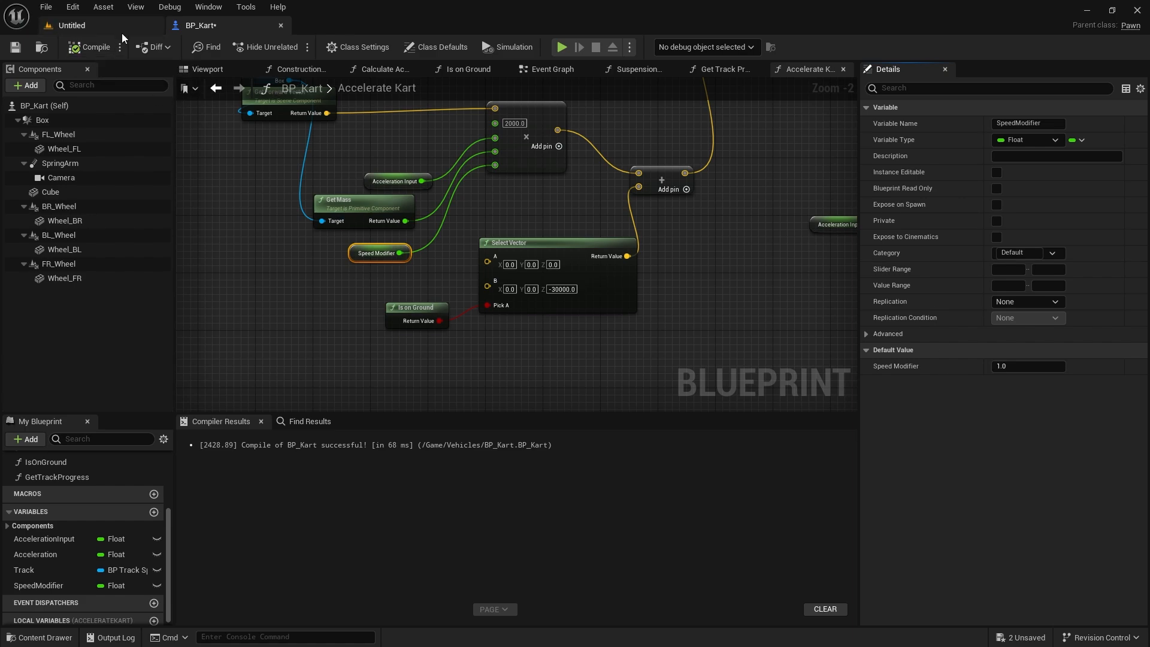
Create the BP_BoostPad actor blueprint in Content and open it for editing.
{"action": "left_click", "coordinate": [71, 25]}
{"action": "type", "text": "BoostPad"}
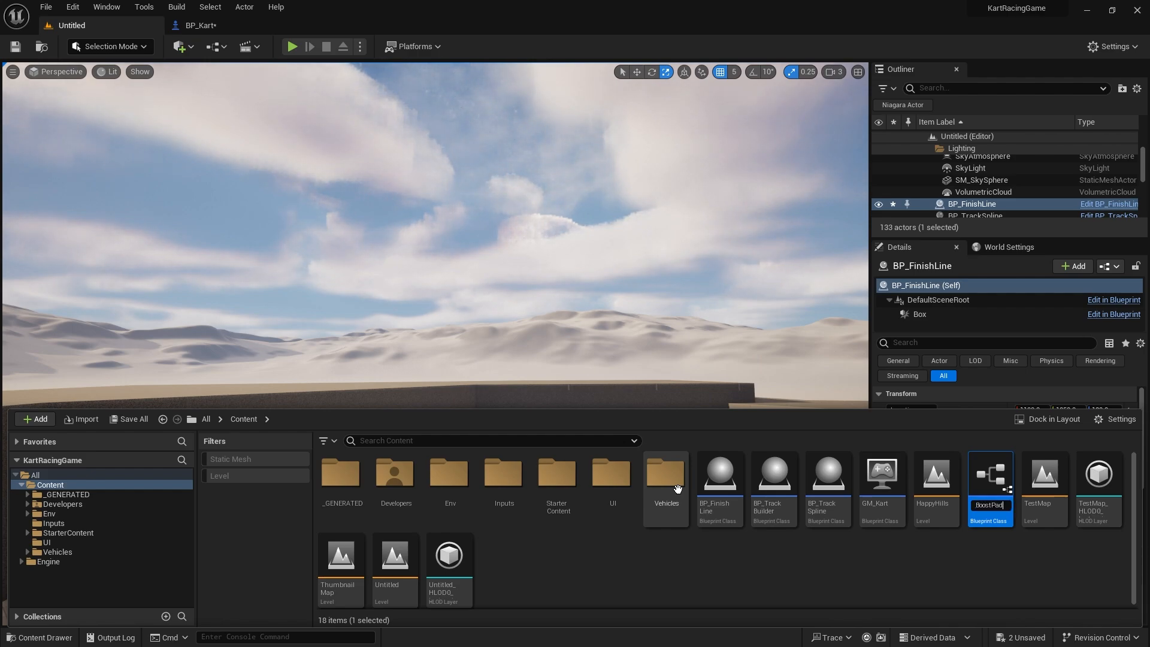
{"action": "mouse_move", "coordinate": [719, 473]}
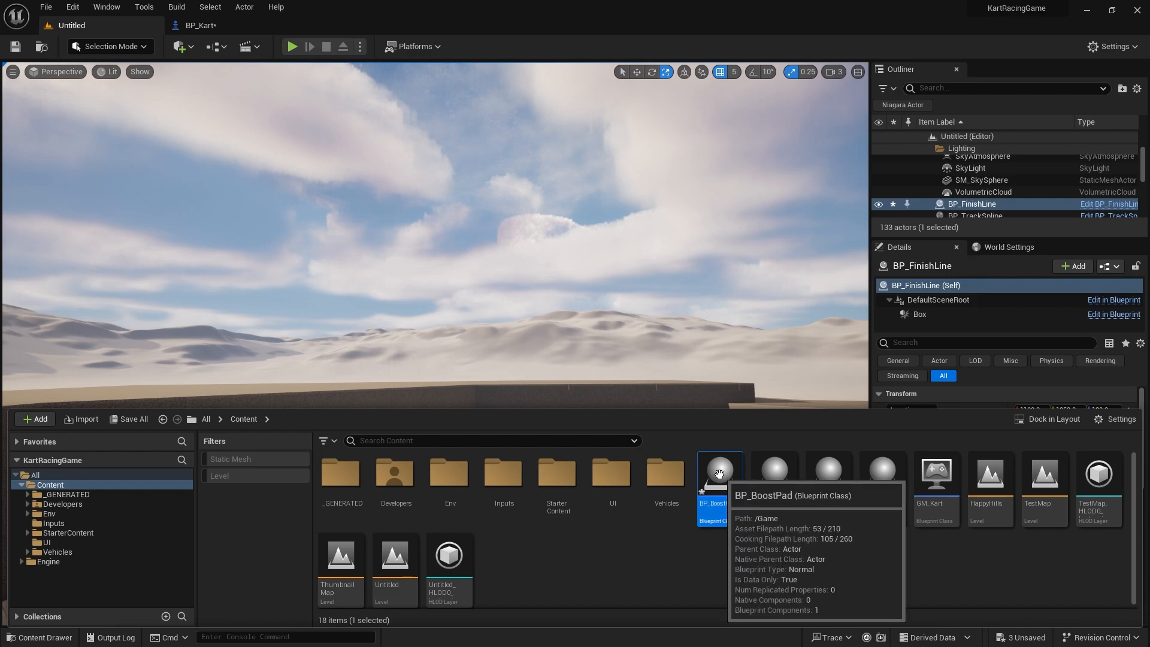
{"action": "double_click", "coordinate": [719, 473]}
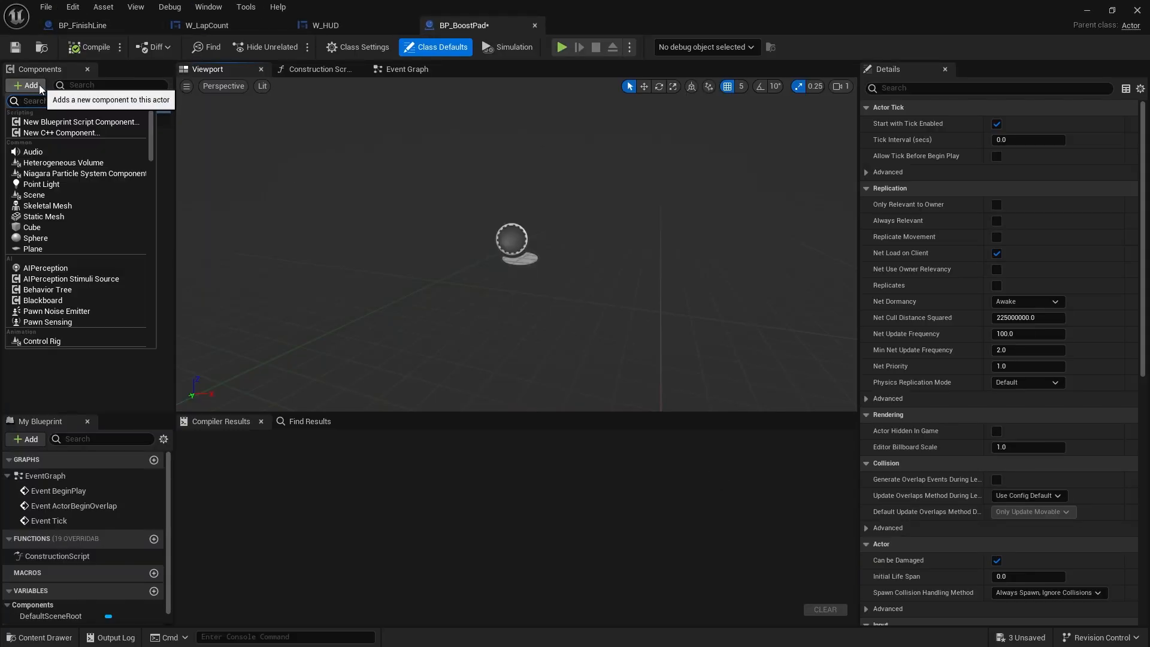
Add a Box collision with extent 100 × 100 × 50 to BP_BoostPad and compile.
{"action": "type", "text": "Box"}
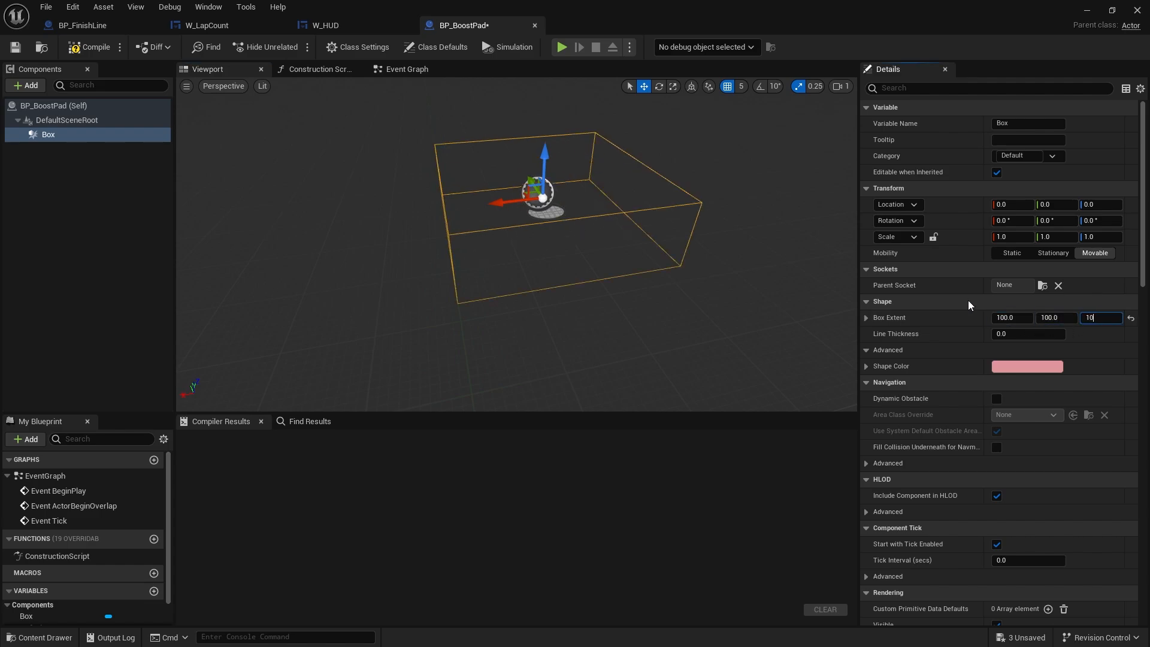
{"action": "type", "text": "100.0"}
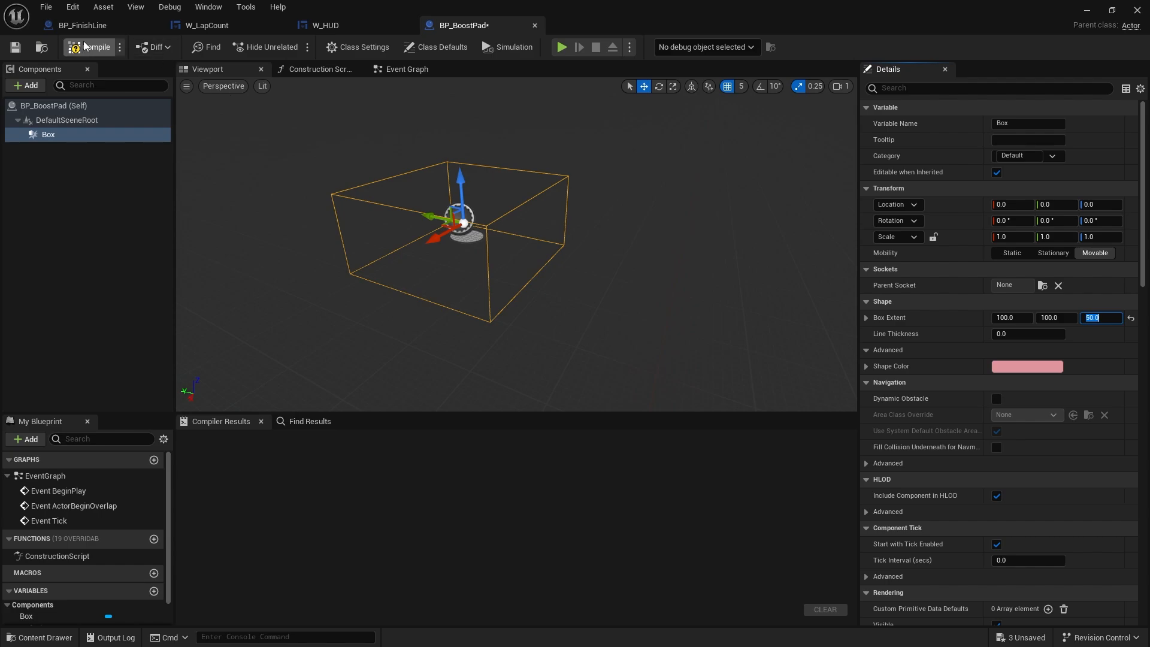
{"action": "left_click", "coordinate": [93, 47]}
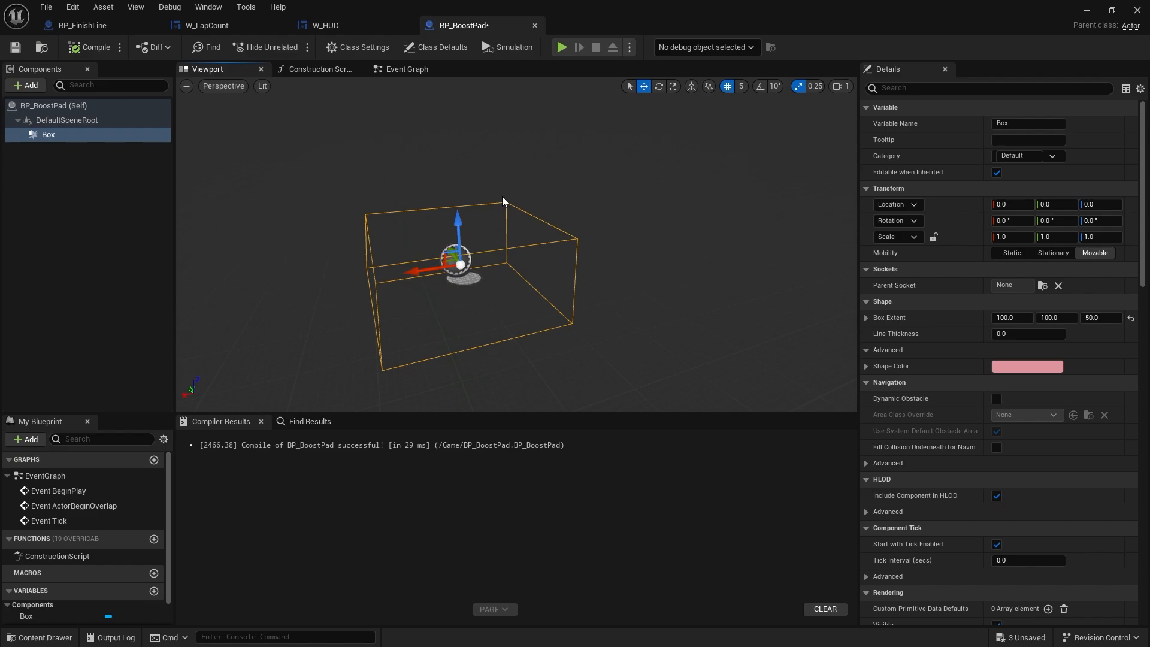
{"action": "mouse_move", "coordinate": [481, 292]}
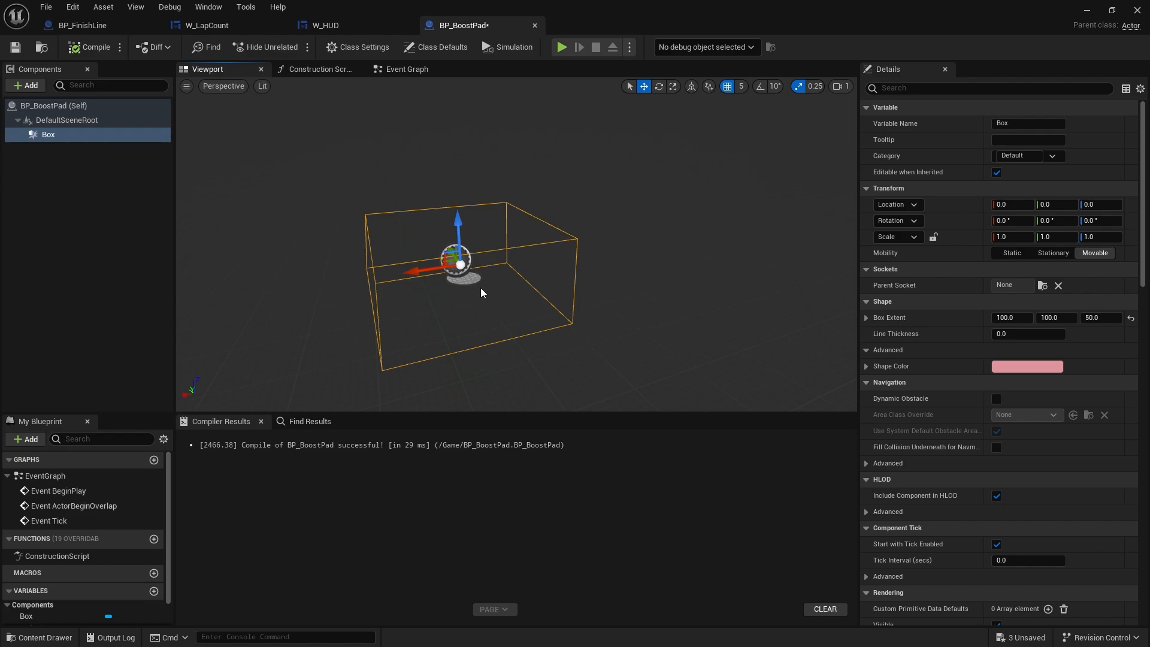
{"action": "mouse_move", "coordinate": [484, 291]}
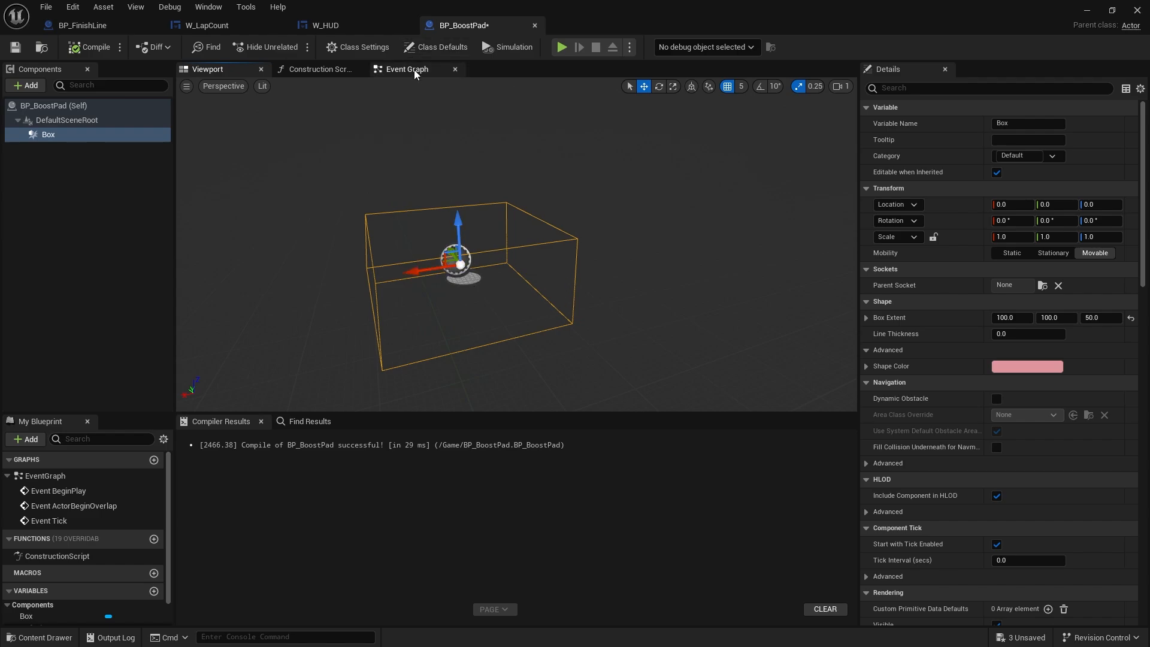
Cast the overlapping actor to BP_Kart in the BoostPad event graph.
{"action": "left_click", "coordinate": [404, 69]}
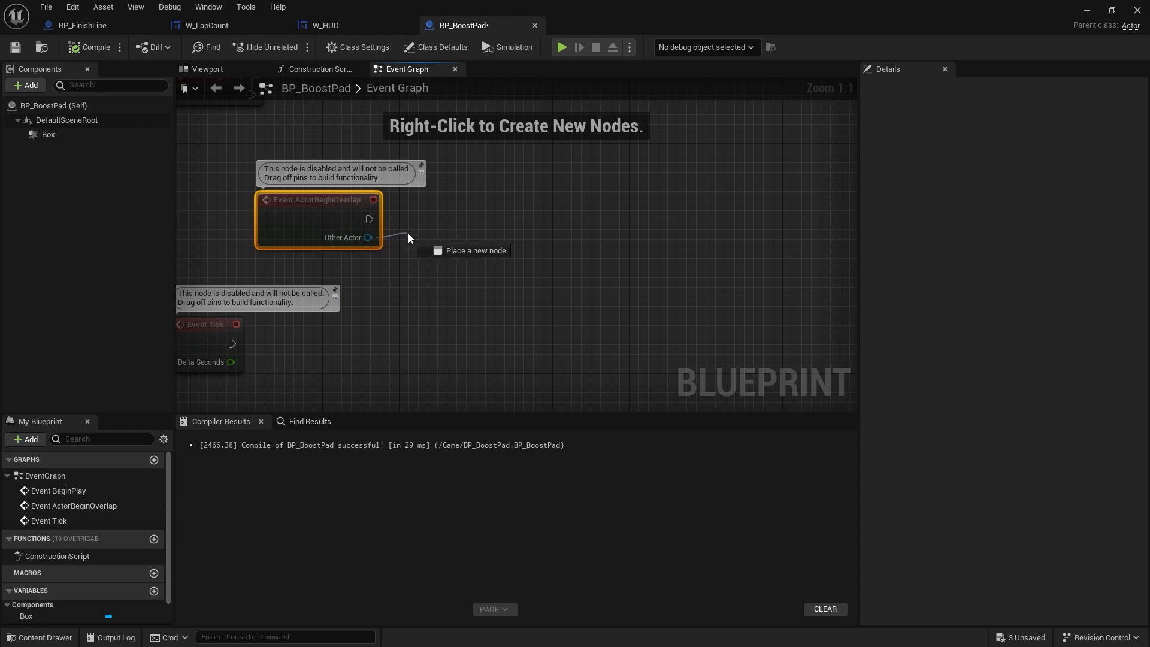
{"action": "type", "text": "cast to k"}
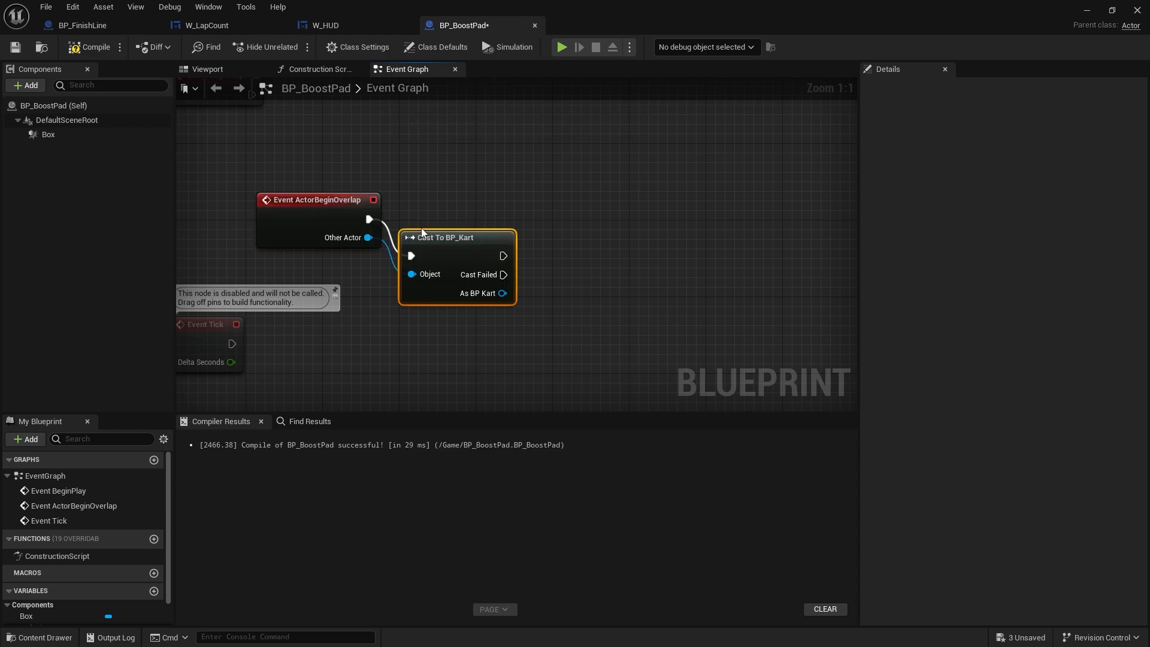
{"action": "left_click_drag", "start_coordinate": [443, 237], "coordinate": [452, 199]}
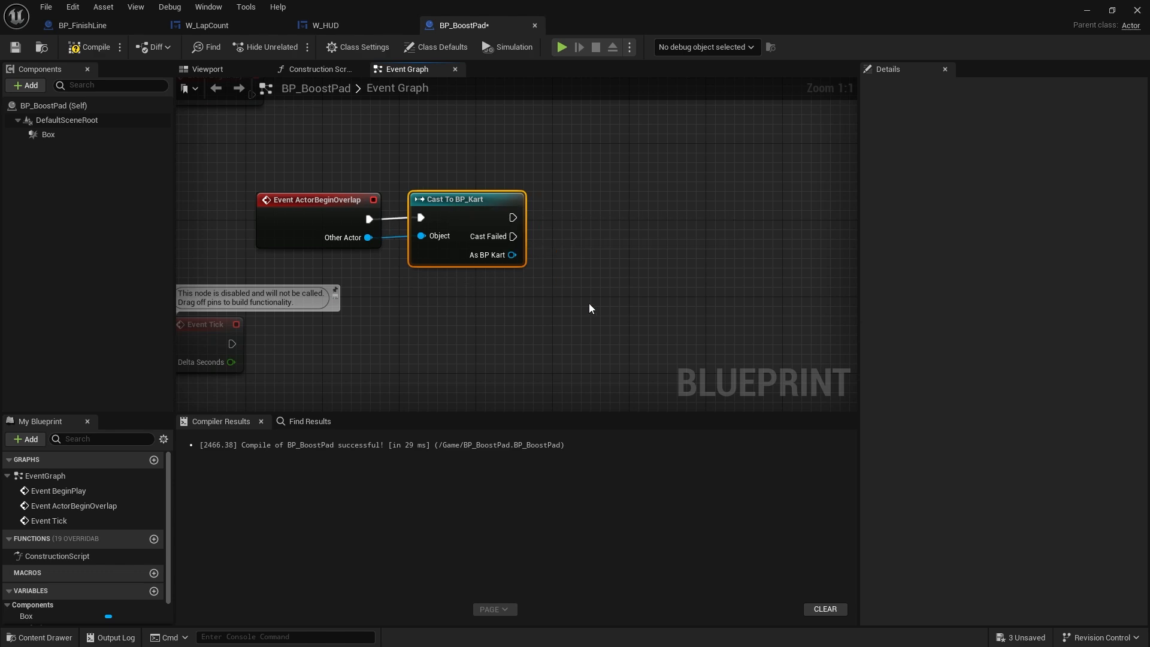
Call Is on Ground from the cast kart reference.
{"action": "left_click_drag", "start_coordinate": [512, 254], "coordinate": [435, 295]}
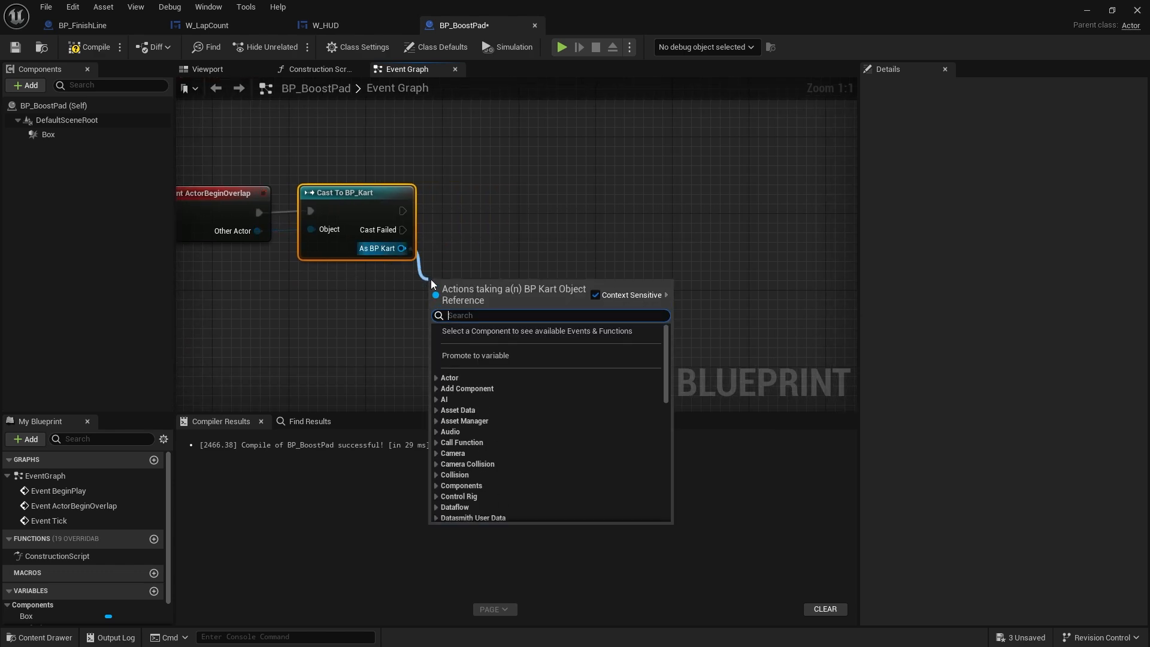
{"action": "type", "text": "is on gr"}
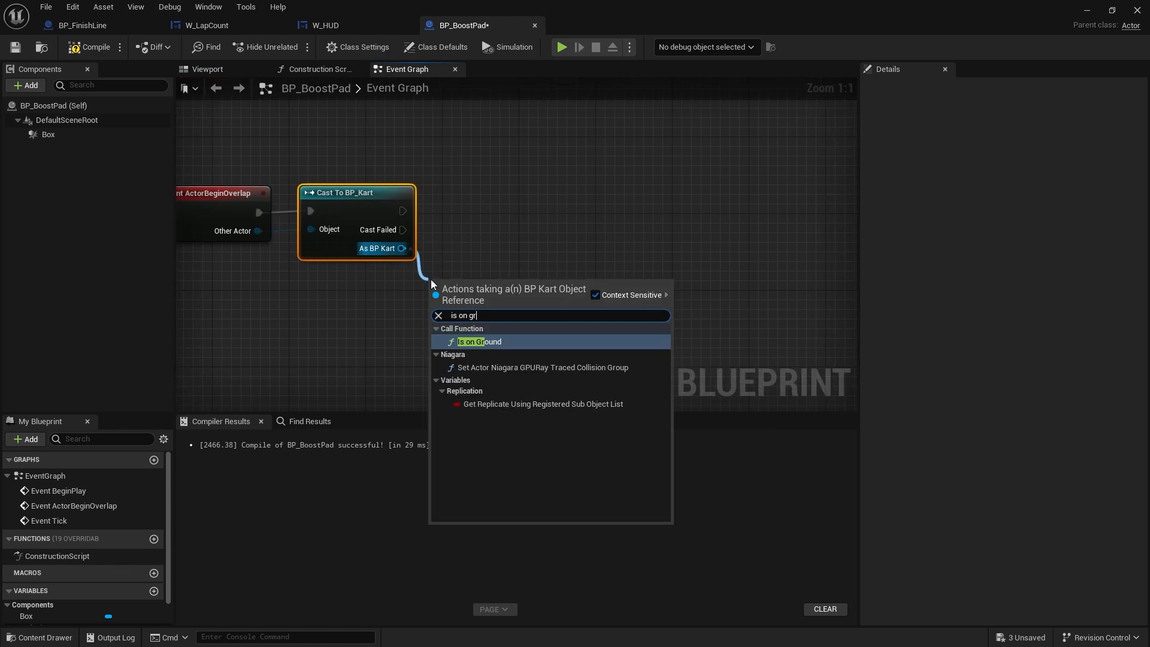
{"action": "left_click", "coordinate": [479, 342]}
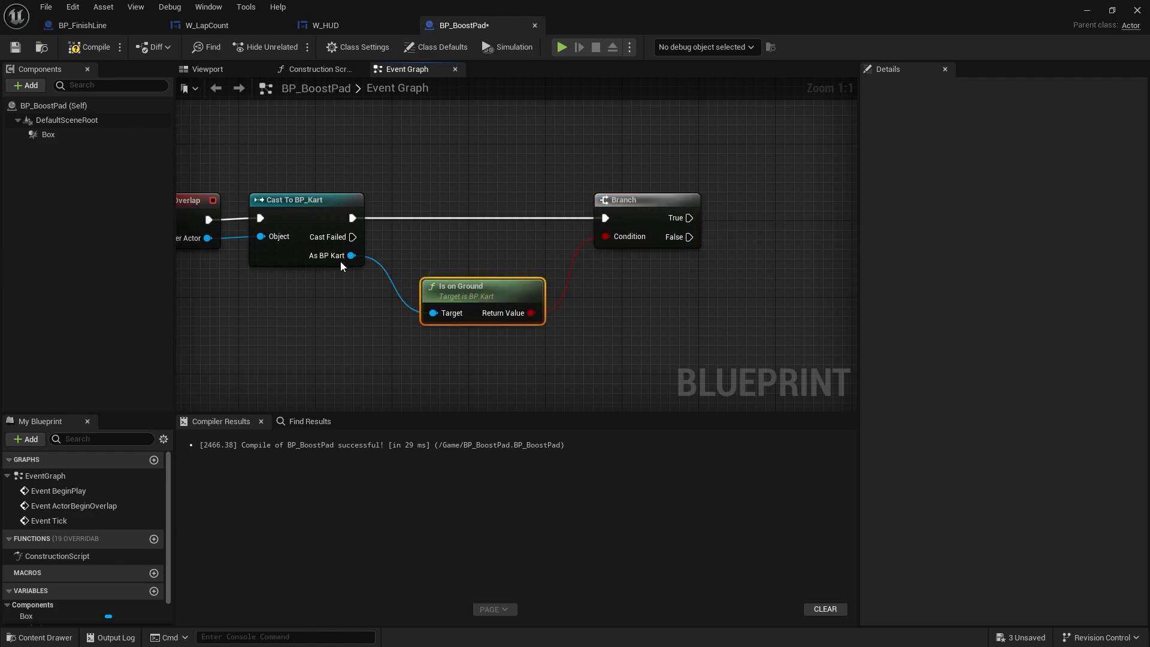
{"action": "mouse_move", "coordinate": [648, 322]}
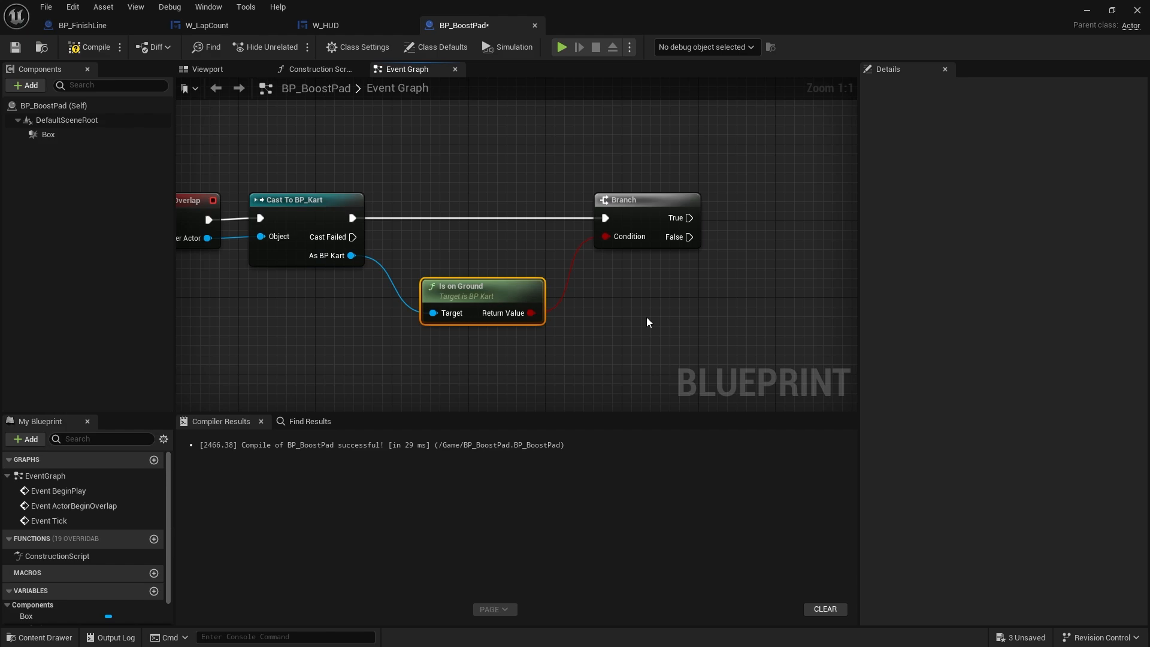
{"action": "mouse_move", "coordinate": [345, 307]}
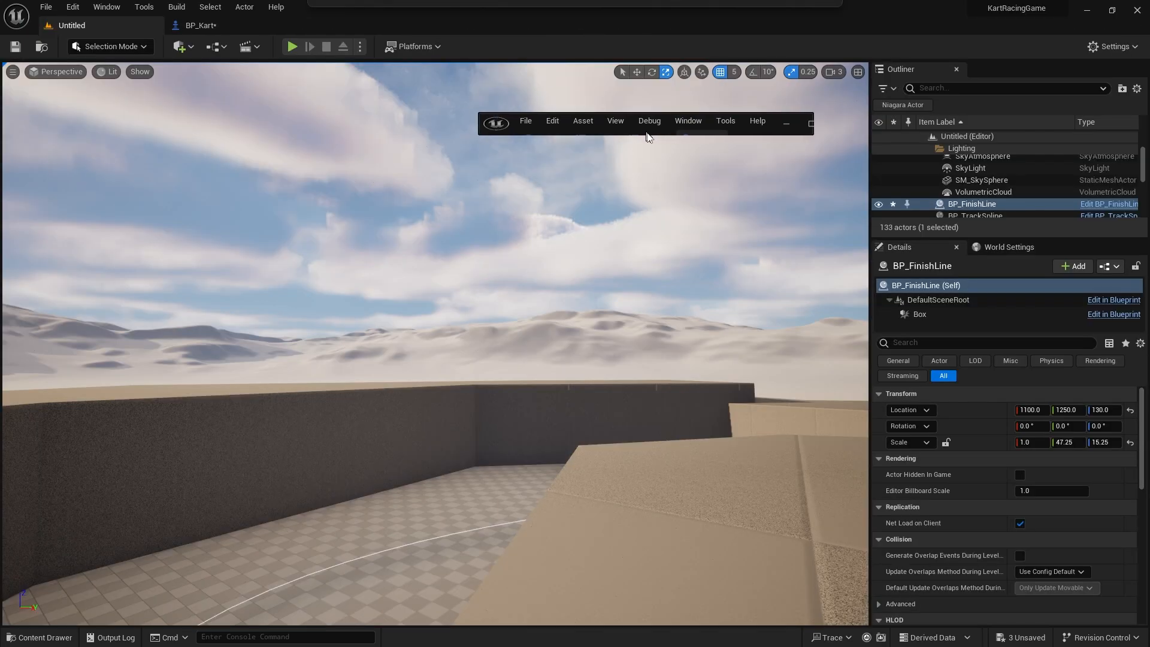
Create a new Boost Kart function in BP_Kart with its entry node moved upper left.
{"action": "left_click", "coordinate": [198, 25]}
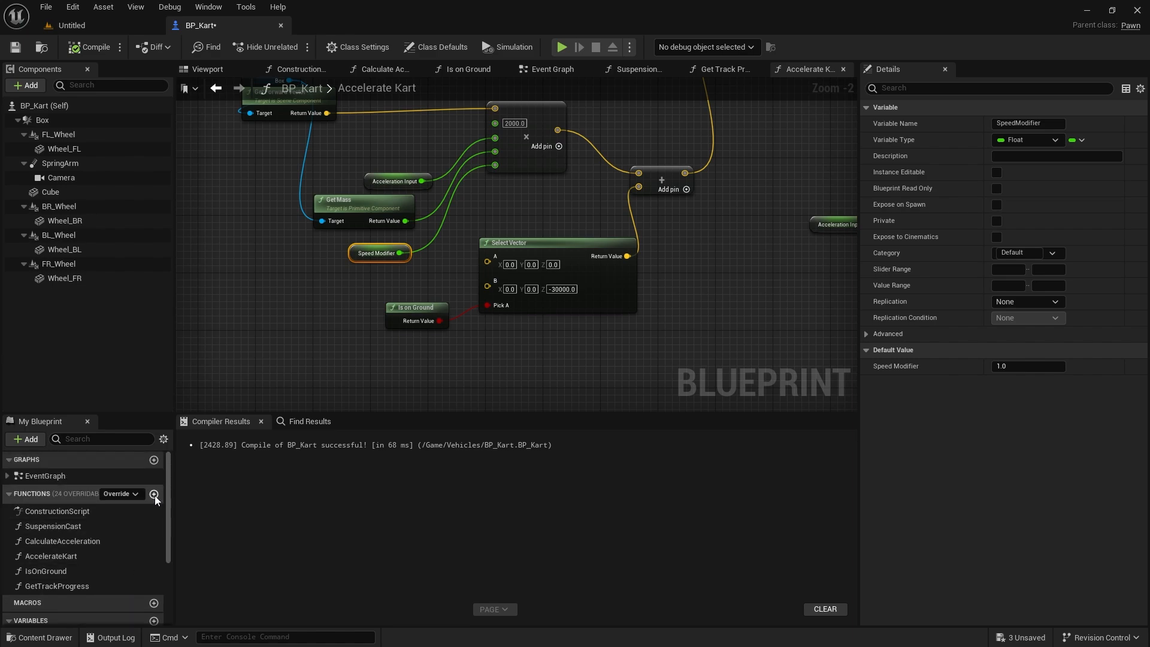
{"action": "left_click", "coordinate": [153, 493]}
{"action": "type", "text": "BoostKart"}
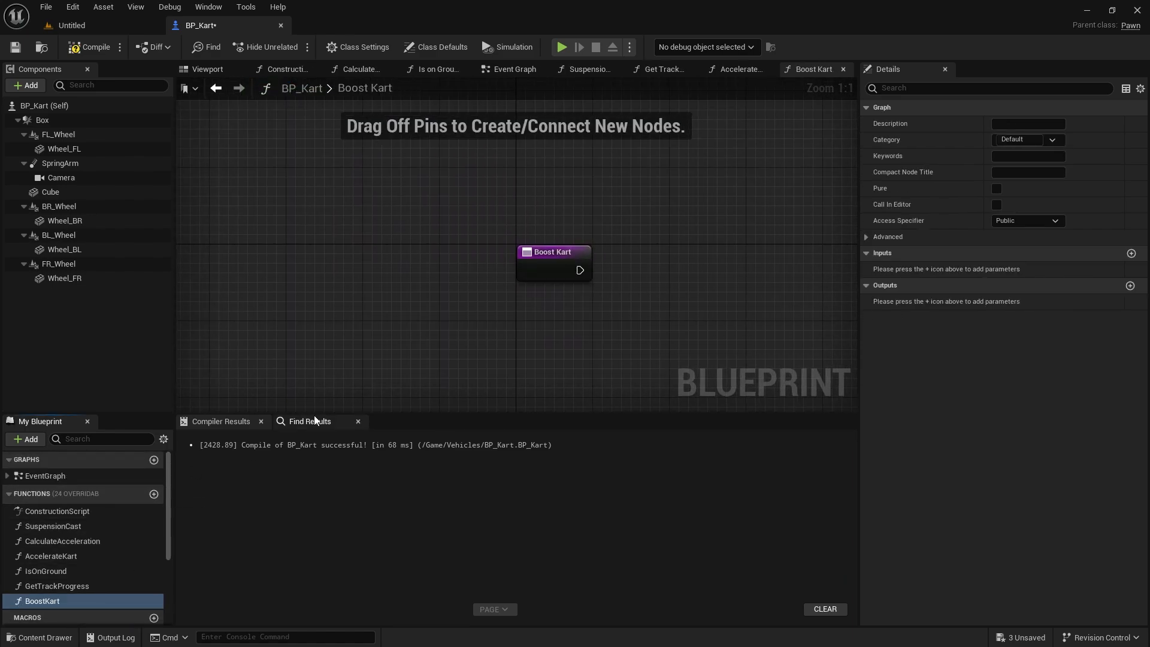
{"action": "left_click_drag", "start_coordinate": [554, 251], "coordinate": [367, 183]}
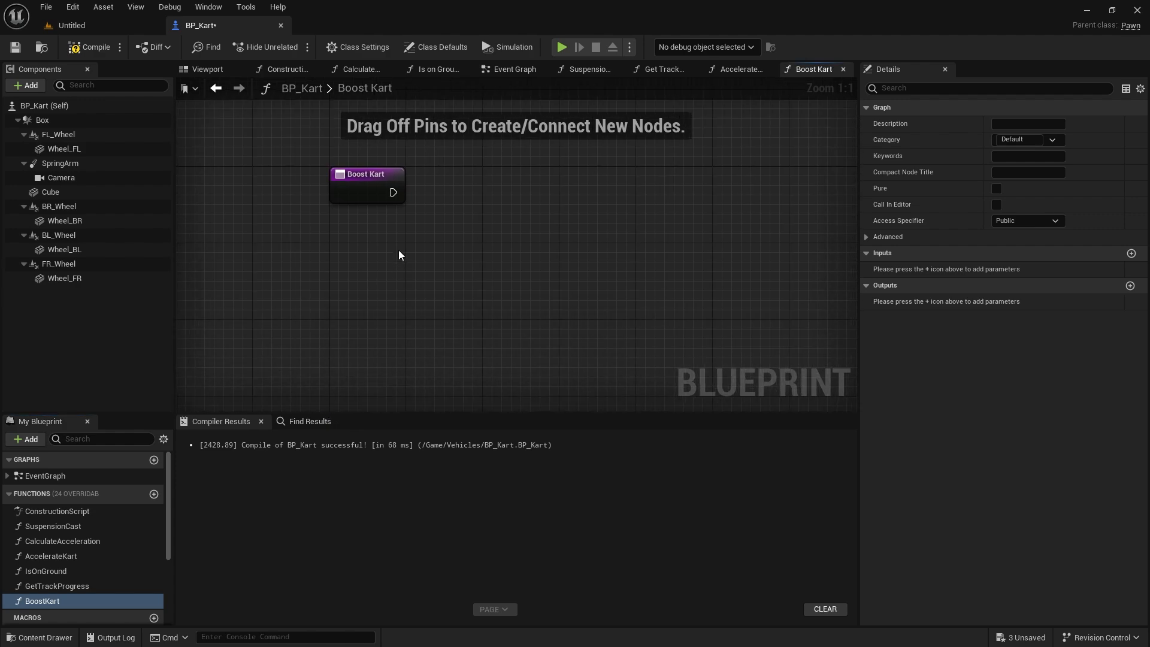
{"action": "mouse_move", "coordinate": [207, 467]}
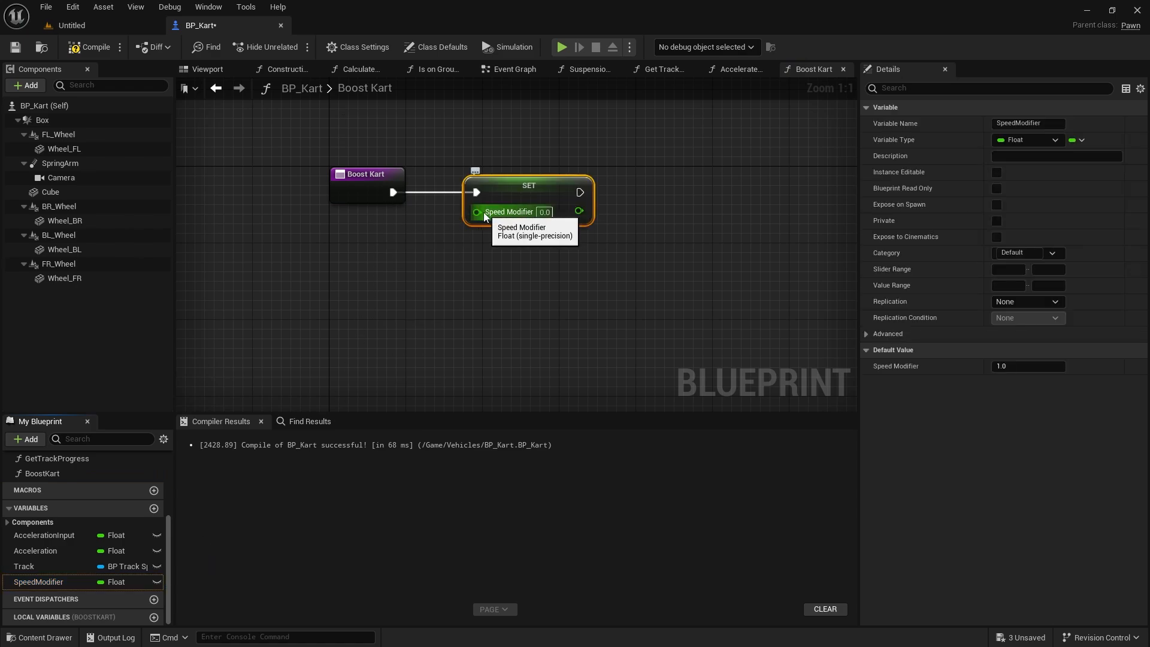
Set SpeedModifier from a new Speed Modifier float input on the Boost Kart entry.
{"action": "left_click", "coordinate": [364, 174]}
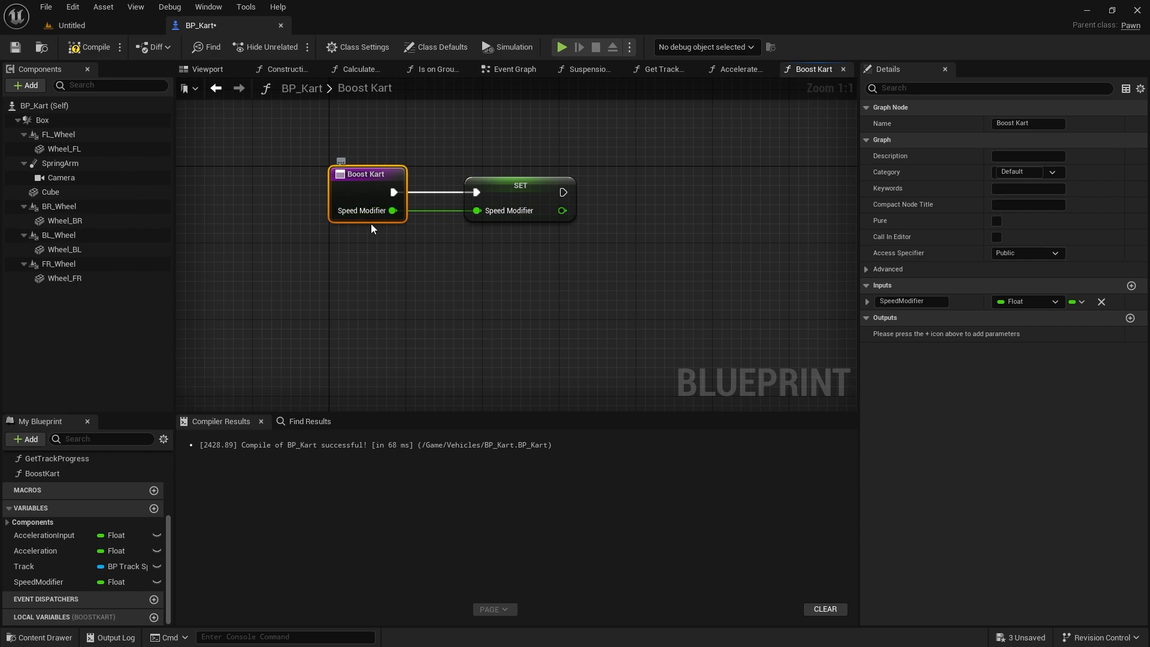
{"action": "mouse_move", "coordinate": [499, 260]}
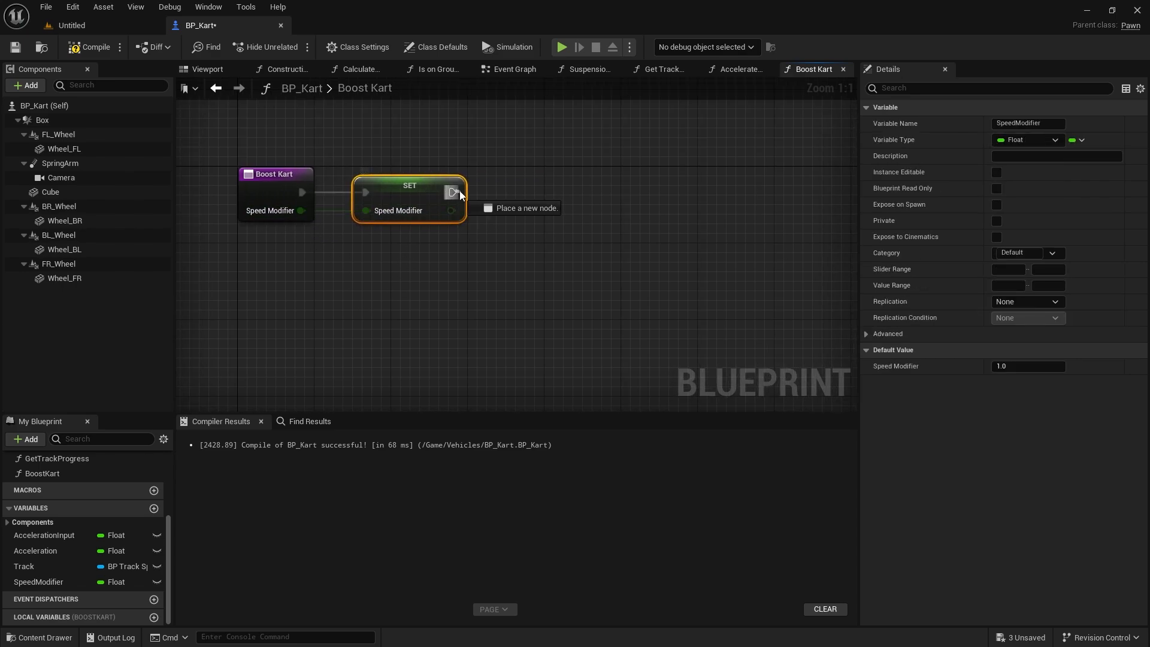
Start a Set Timer by Function Name calling ResetSpeed after a new Time input.
{"action": "type", "text": "timer by"}
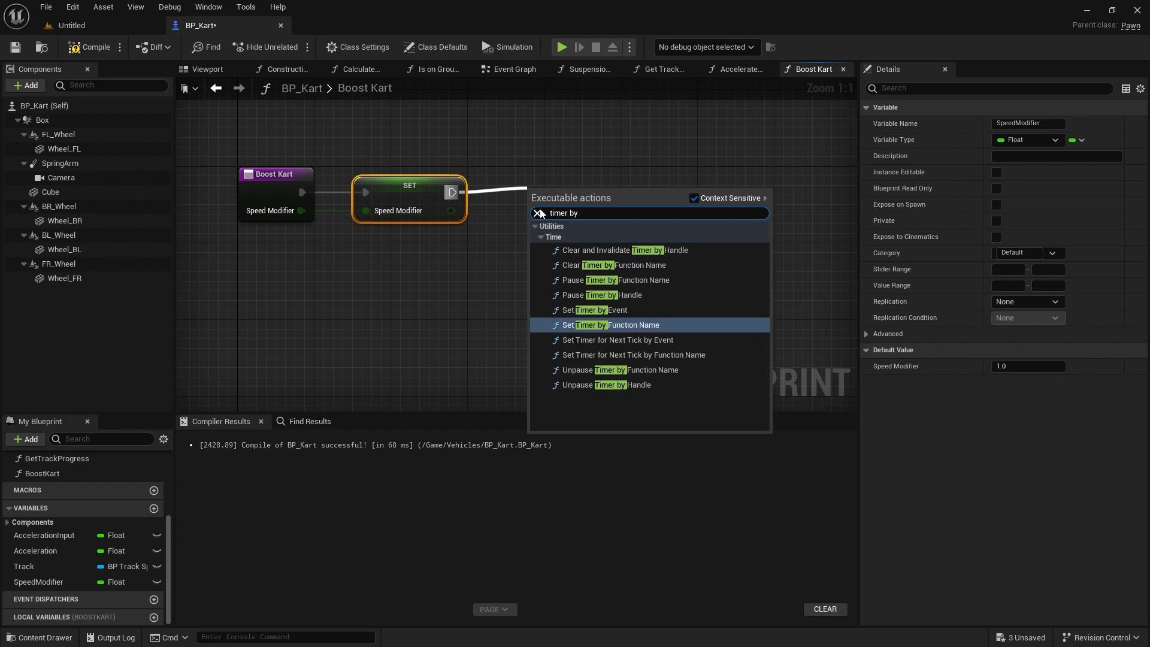
{"action": "left_click", "coordinate": [612, 325]}
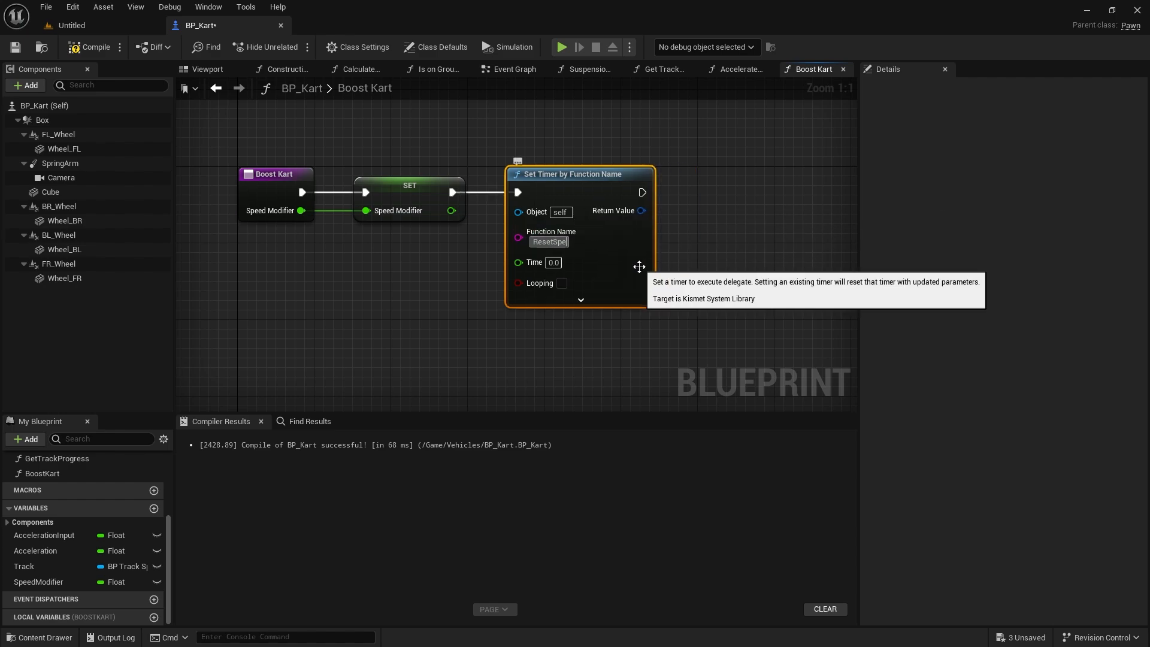
{"action": "left_click", "coordinate": [554, 262]}
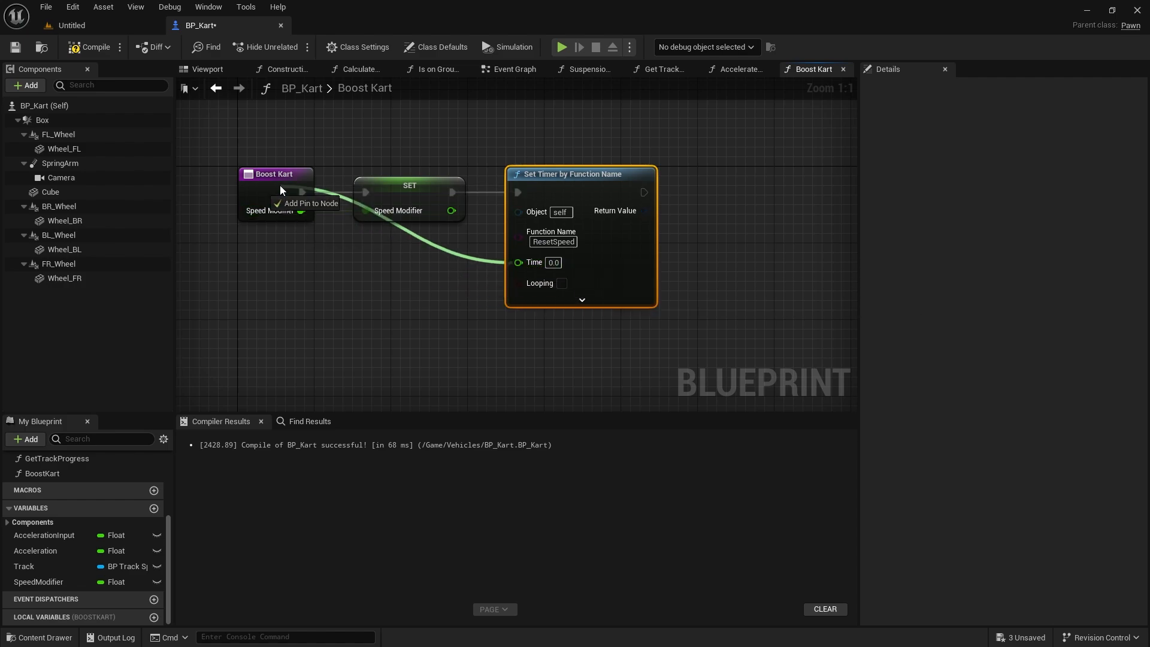
{"action": "left_click", "coordinate": [311, 204]}
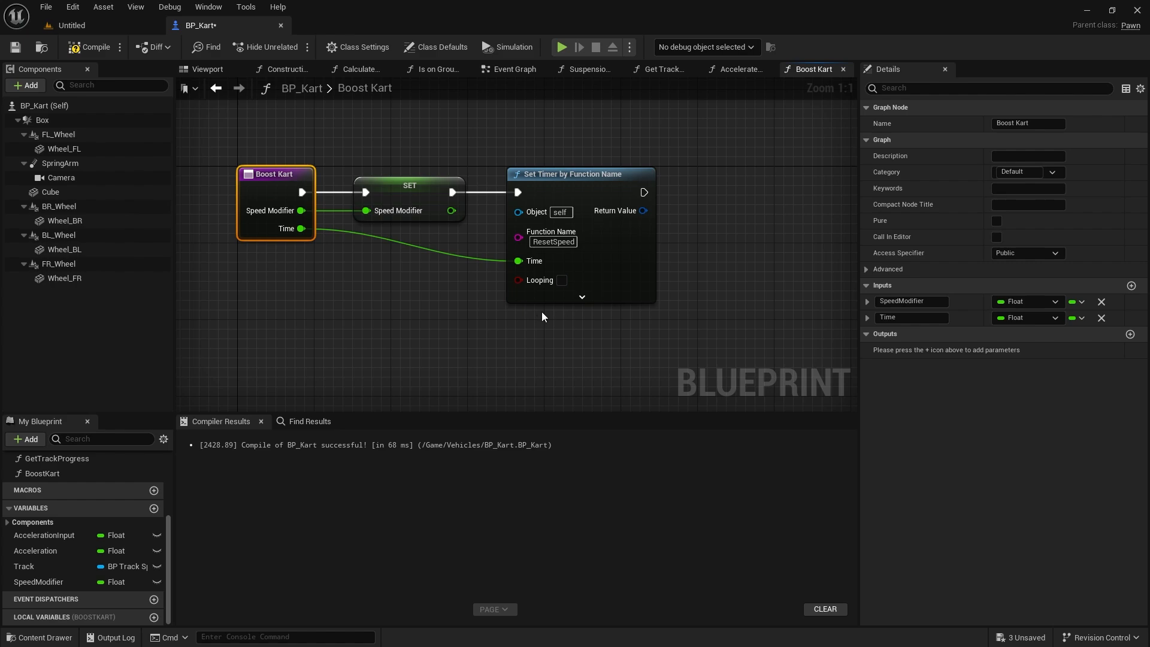
Compile BP_Kart and begin adding another function.
{"action": "left_click", "coordinate": [14, 47]}
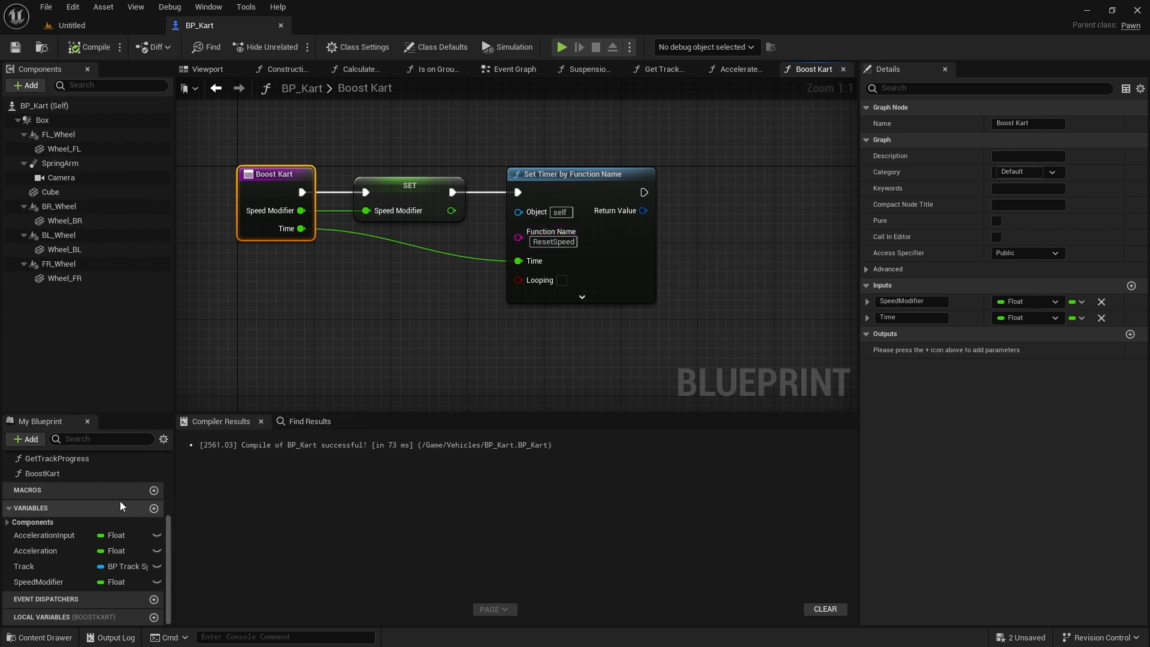
{"action": "left_click", "coordinate": [153, 481]}
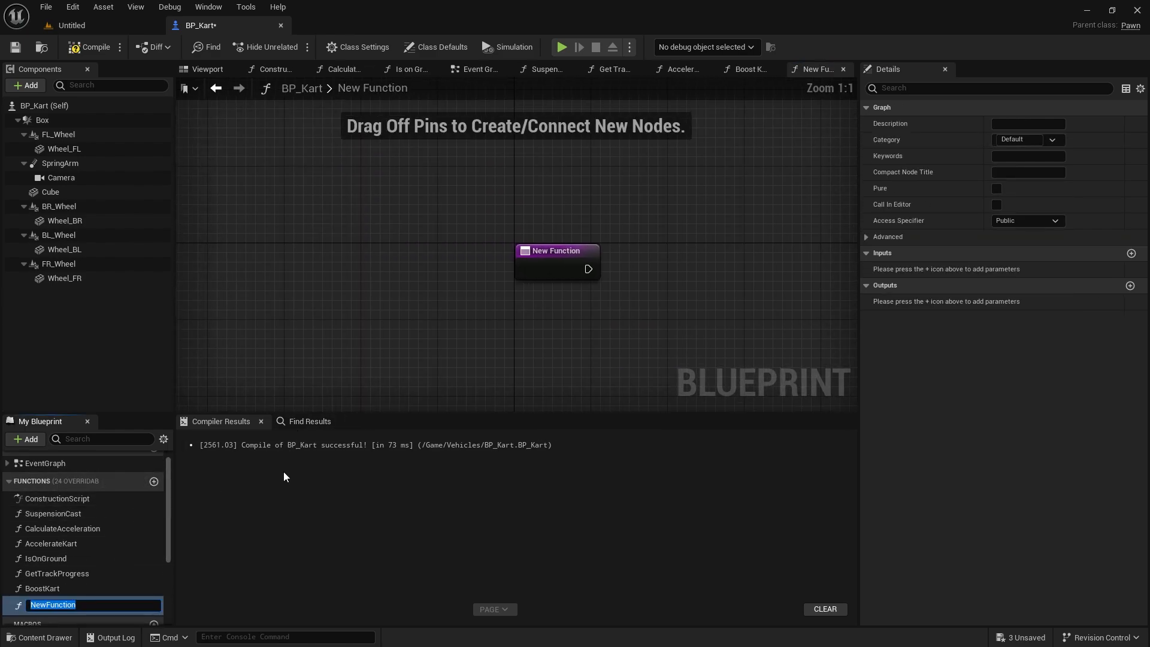
Name the function ResetSpeed and have it set SpeedModifier back to 1.0.
{"action": "type", "text": "ResetSpeed"}
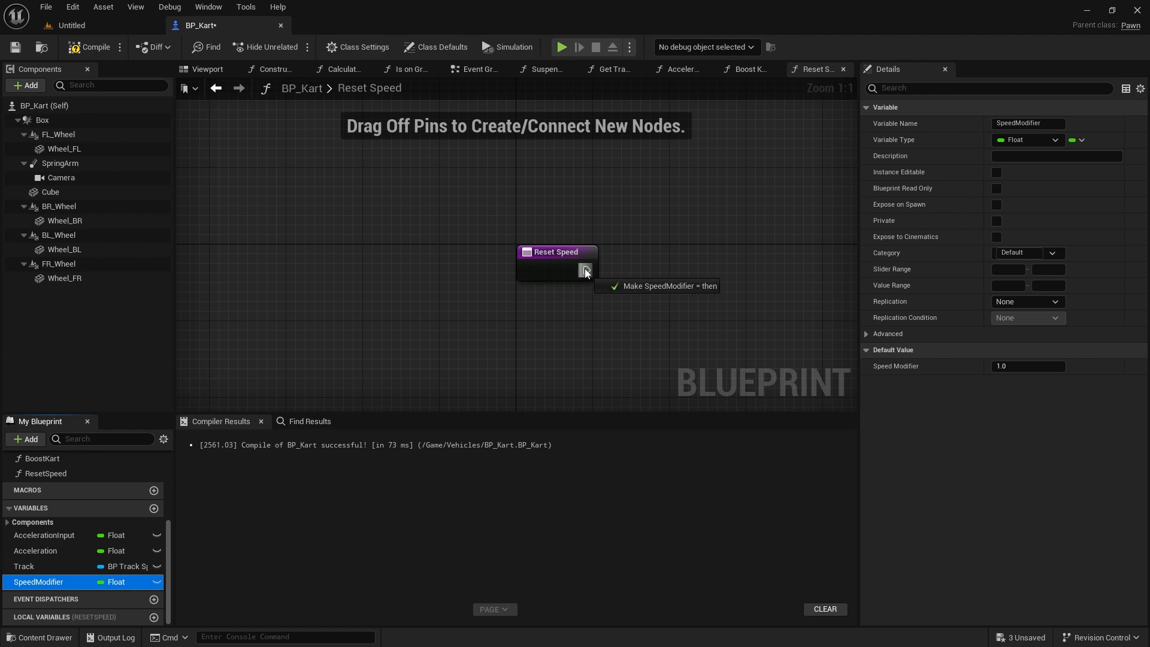
{"action": "left_click", "coordinate": [657, 286]}
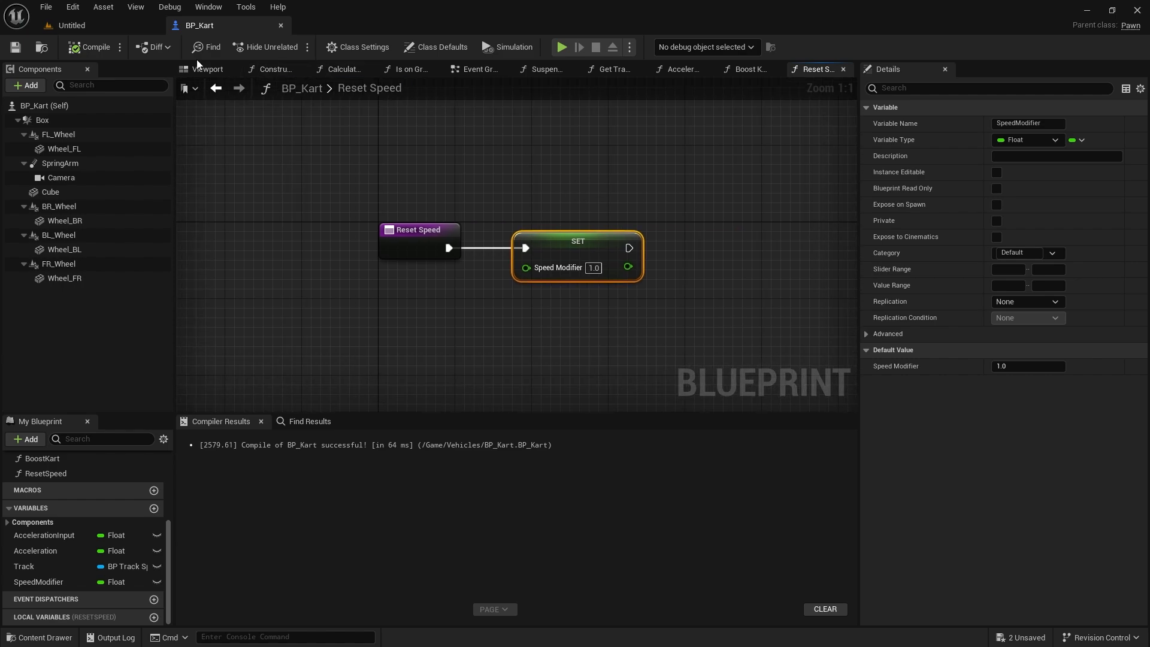
{"action": "mouse_move", "coordinate": [198, 65]}
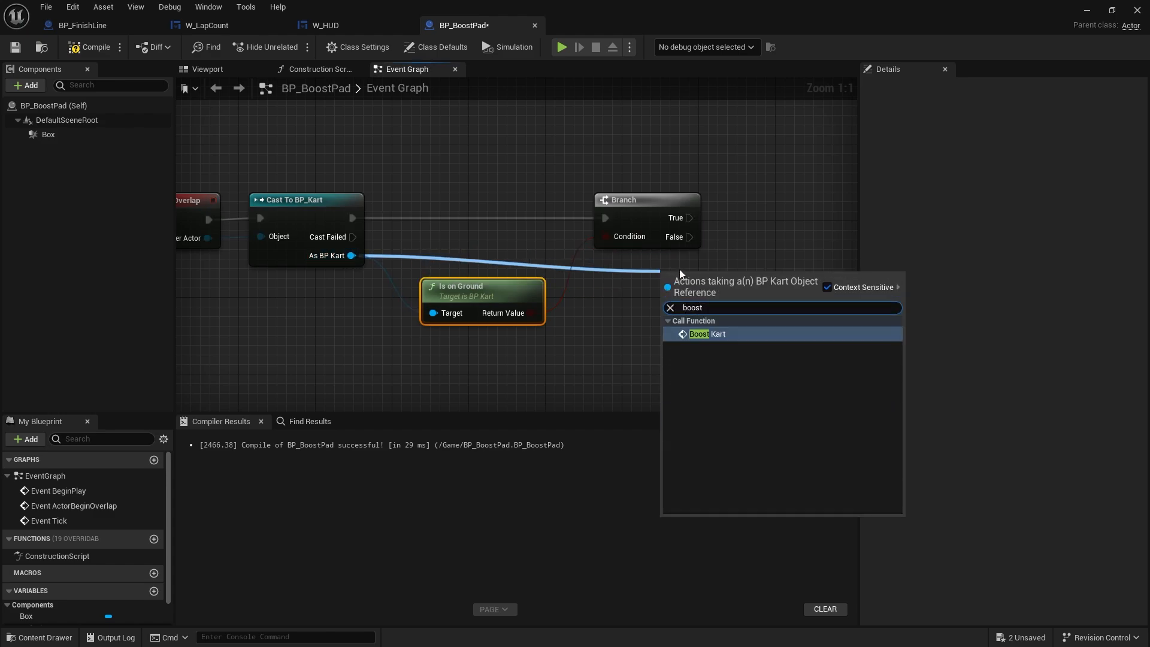
Call Boost Kart on the grounded kart with Speed Modifier 2.0 and Time 5.0, then compile.
{"action": "left_click", "coordinate": [708, 334]}
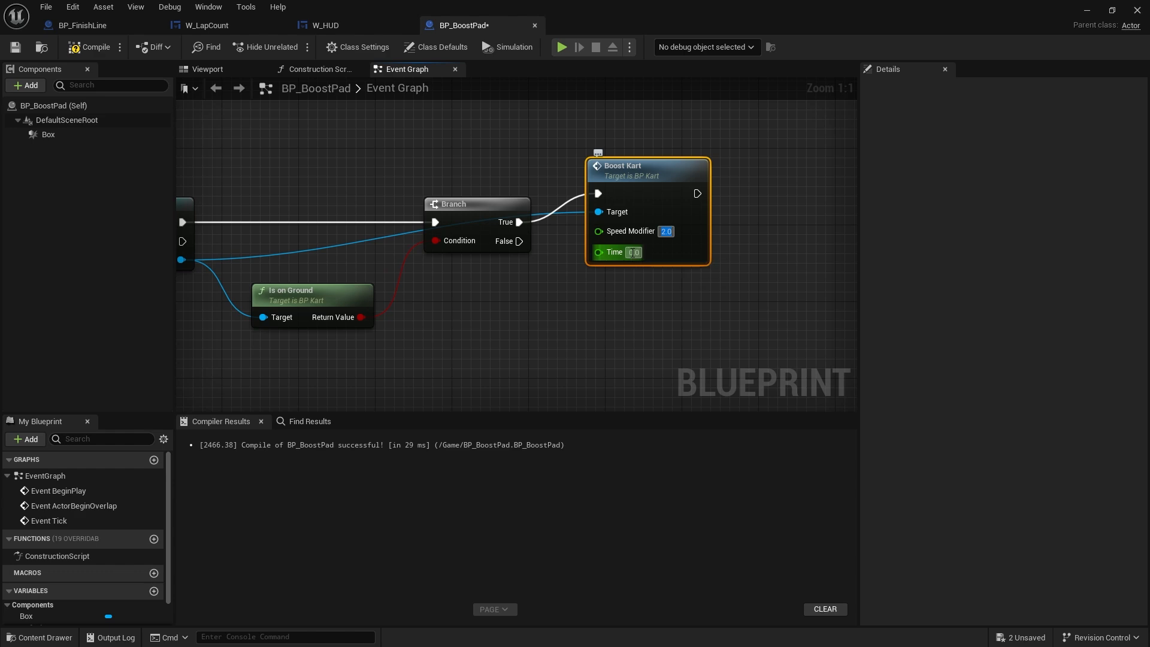
{"action": "type", "text": "5.0"}
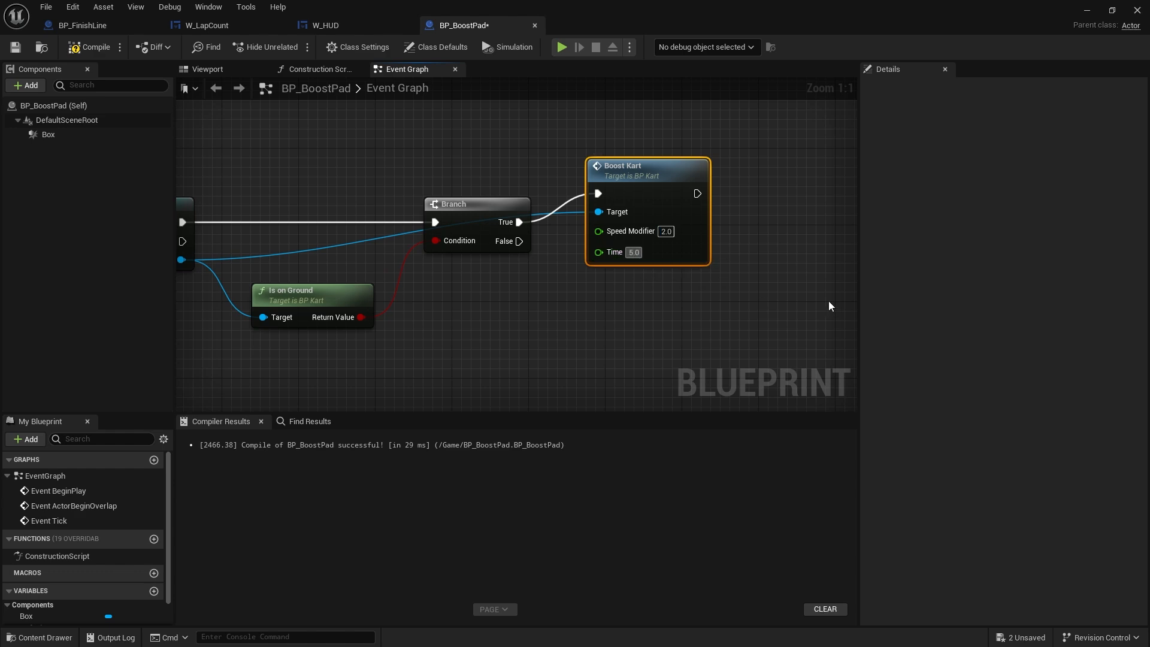
{"action": "left_click", "coordinate": [93, 46]}
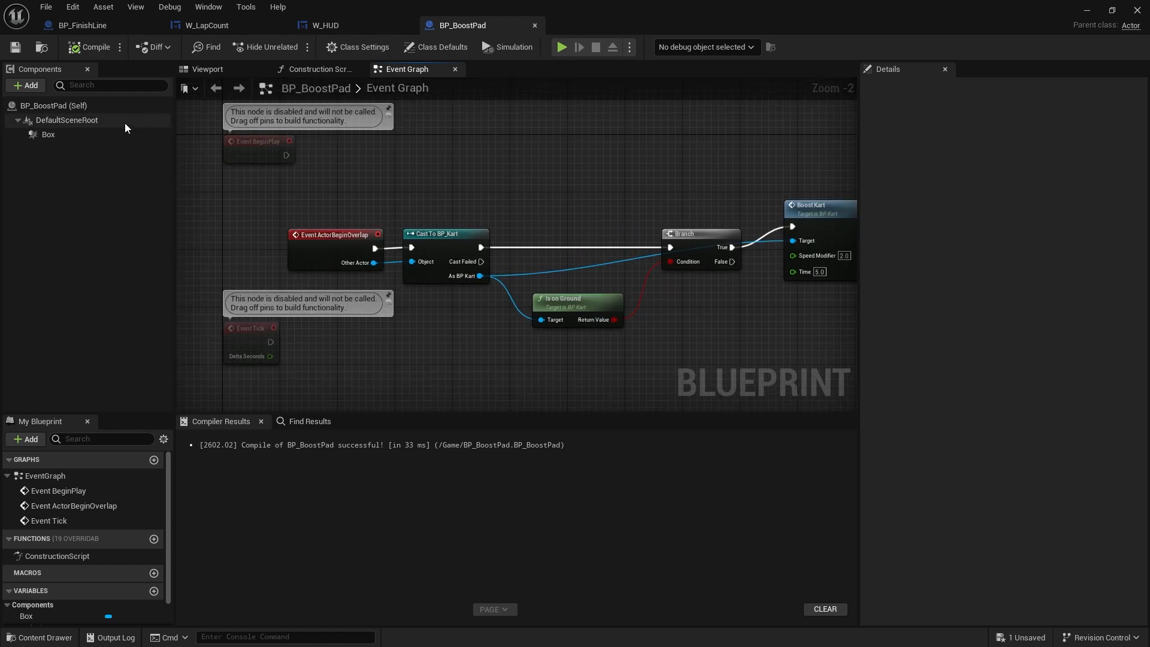
Review the pad's Box collision component and return to the level to place BP_BoostPad on the track.
{"action": "left_click", "coordinate": [48, 135]}
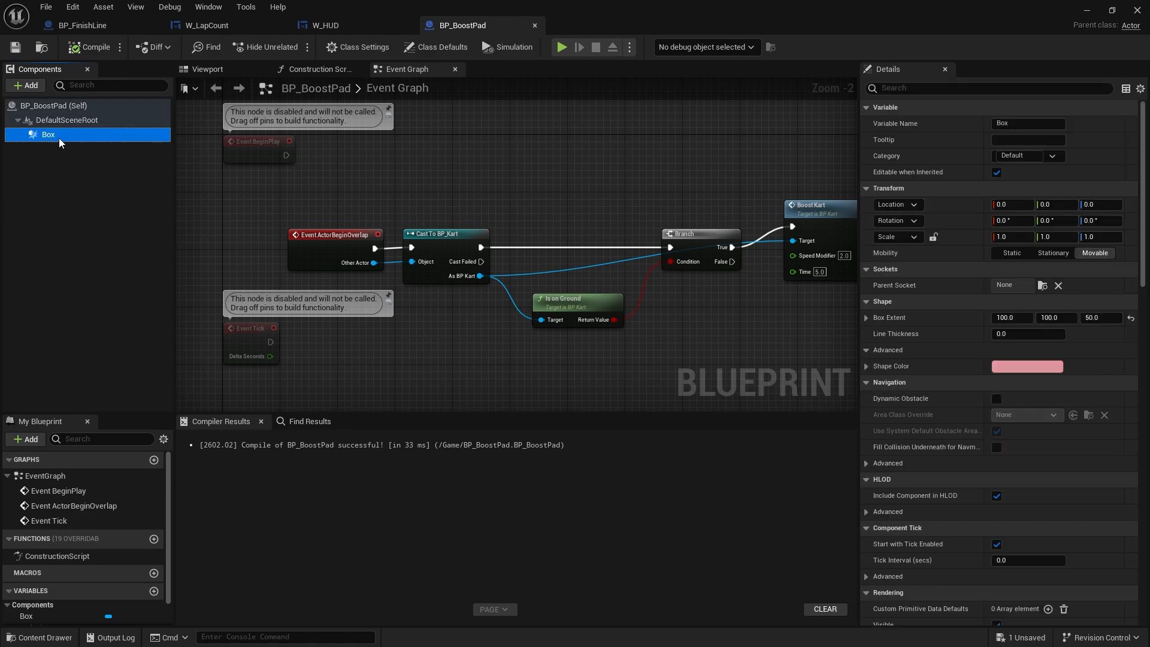
{"action": "scroll", "scroll_direction": "down", "scroll_amount": 3}
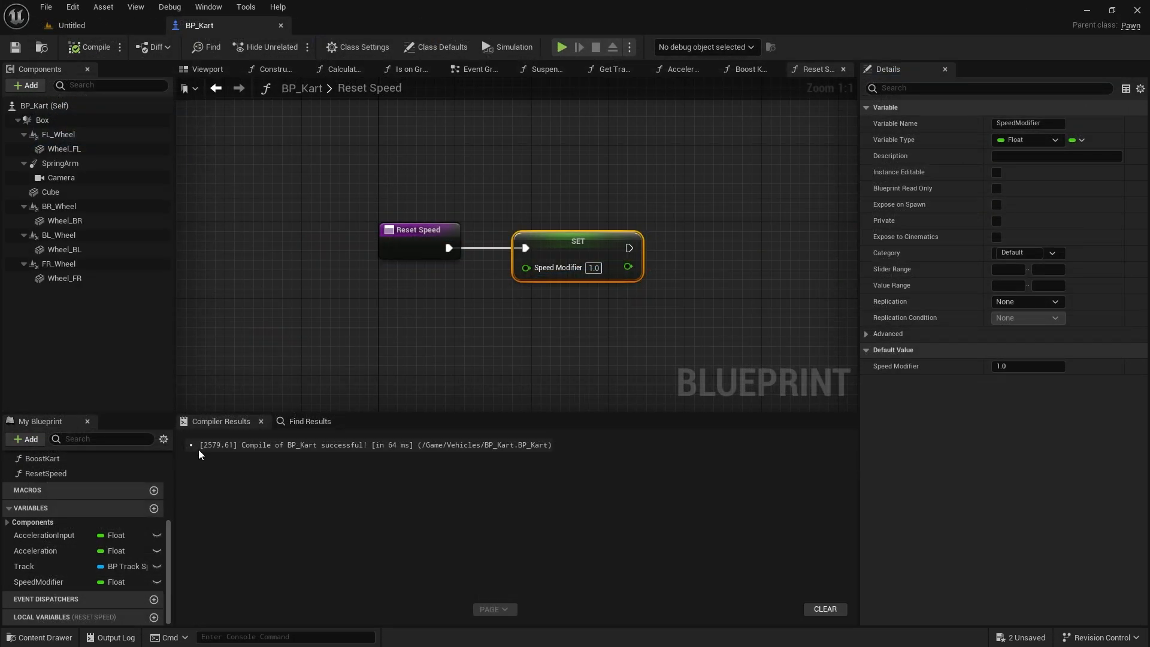
{"action": "left_click", "coordinate": [71, 26]}
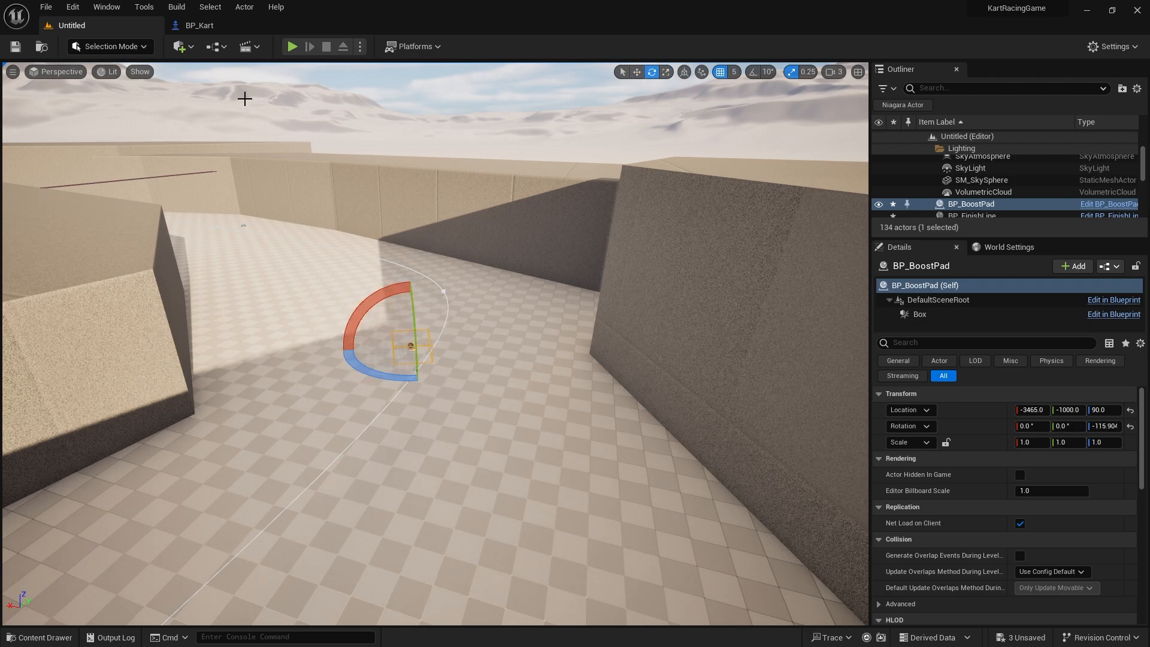
Switch to the move gizmo and lower the boost pad to Location Z 55 on the track.
{"action": "left_click", "coordinate": [291, 47]}
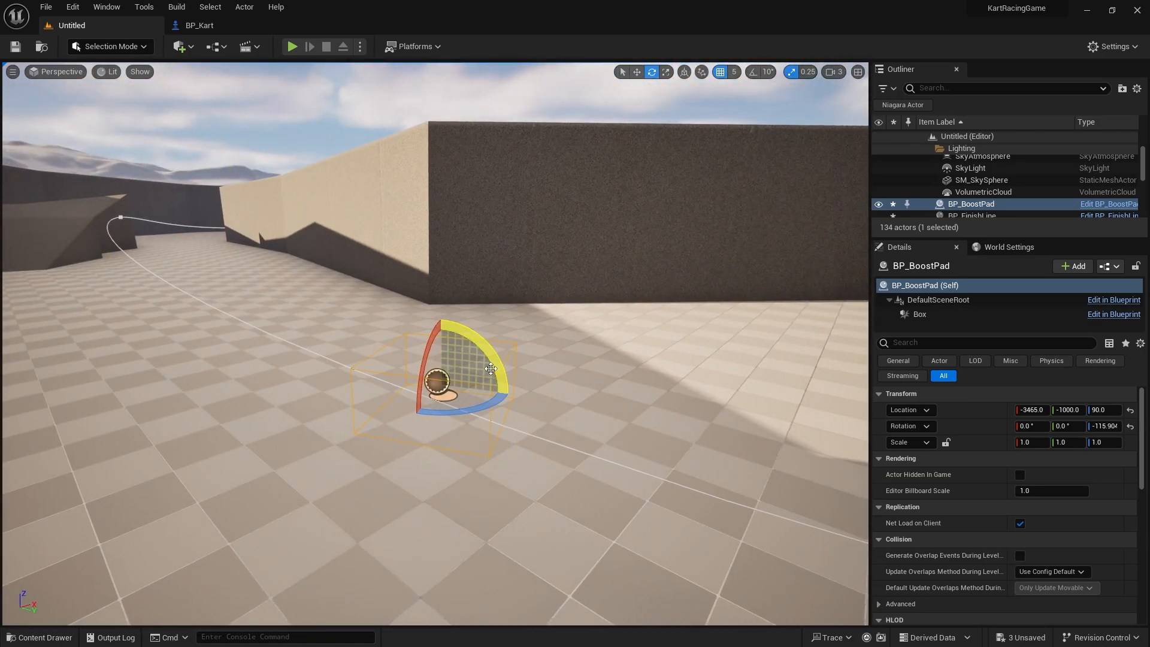
{"action": "left_click", "coordinate": [636, 72]}
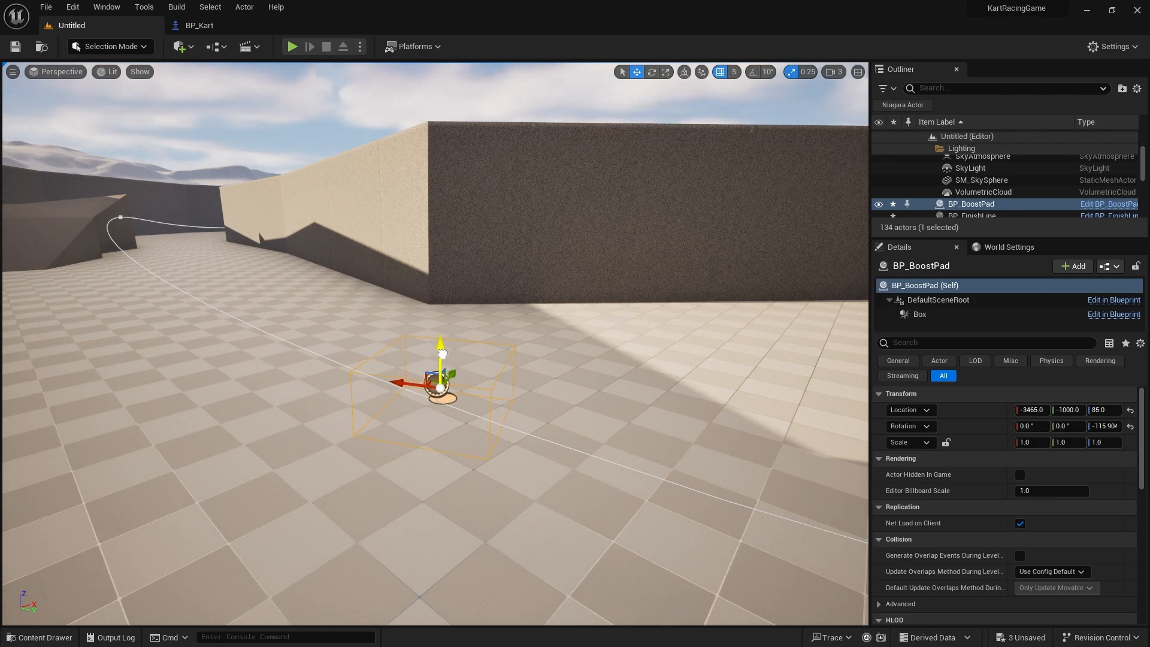
{"action": "left_click_drag", "start_coordinate": [440, 345], "coordinate": [440, 360]}
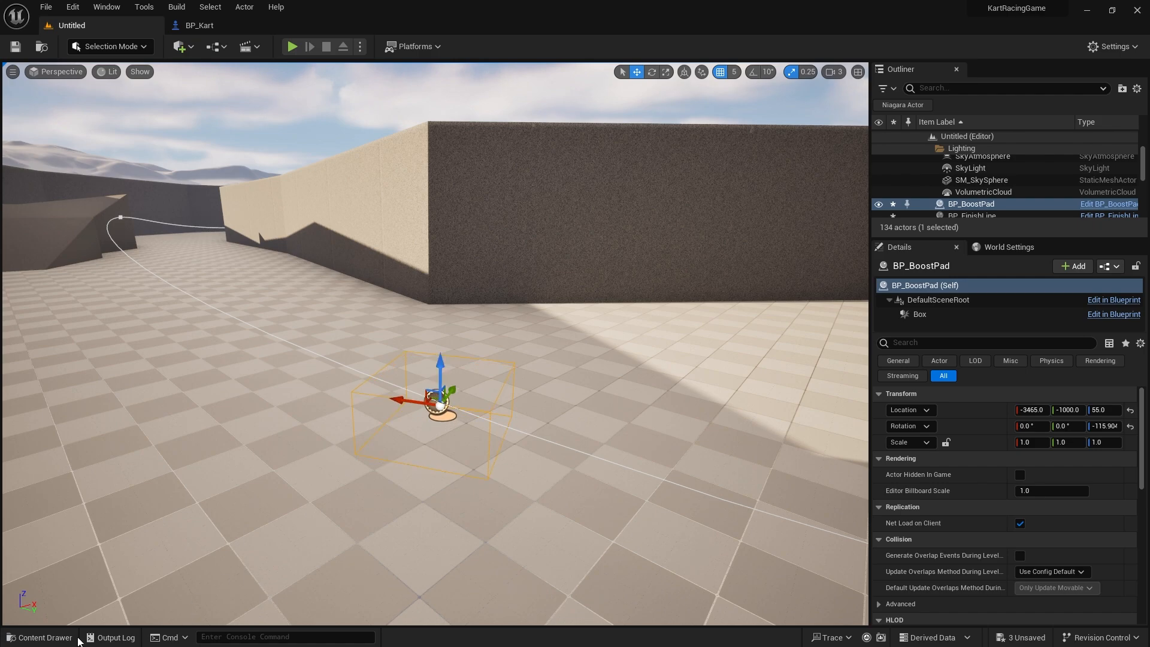
Inspect the Up_Arrow texture, create Up_Arrow_Mat from it and open the material.
{"action": "left_click", "coordinate": [40, 636]}
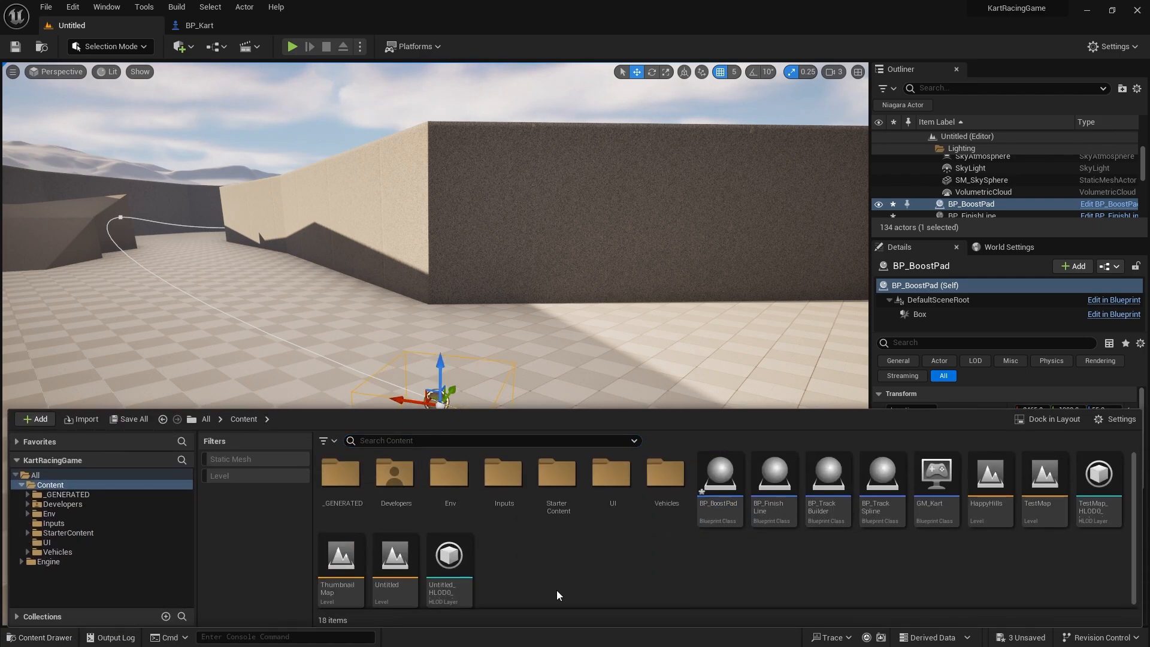
{"action": "mouse_move", "coordinate": [582, 568]}
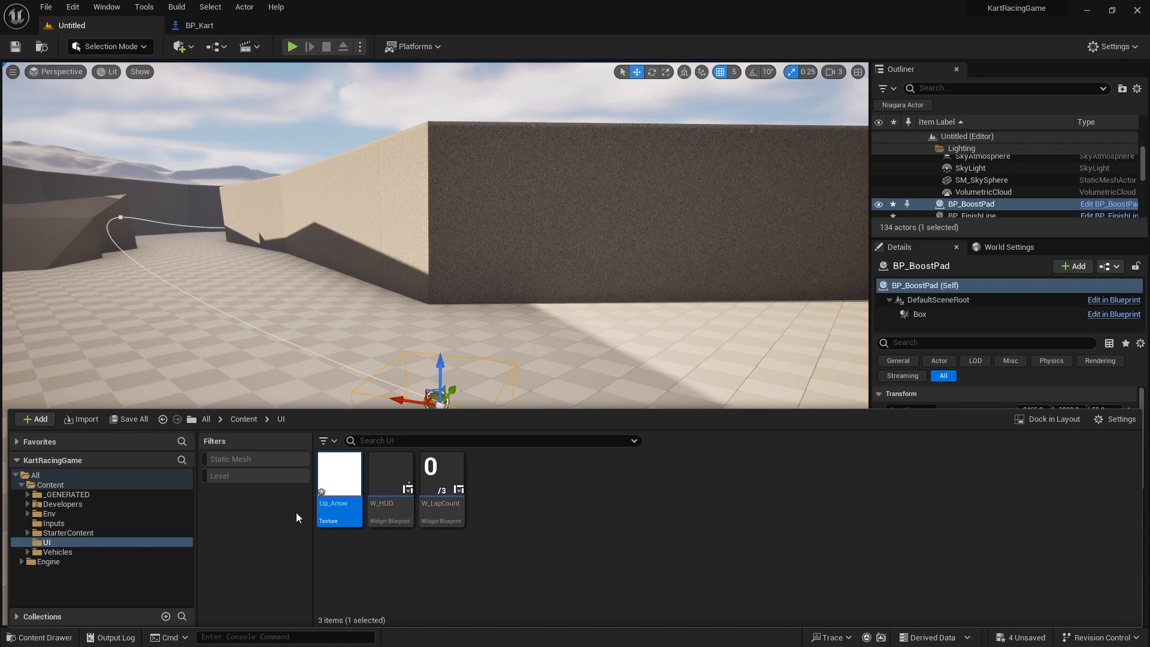
{"action": "double_click", "coordinate": [338, 473]}
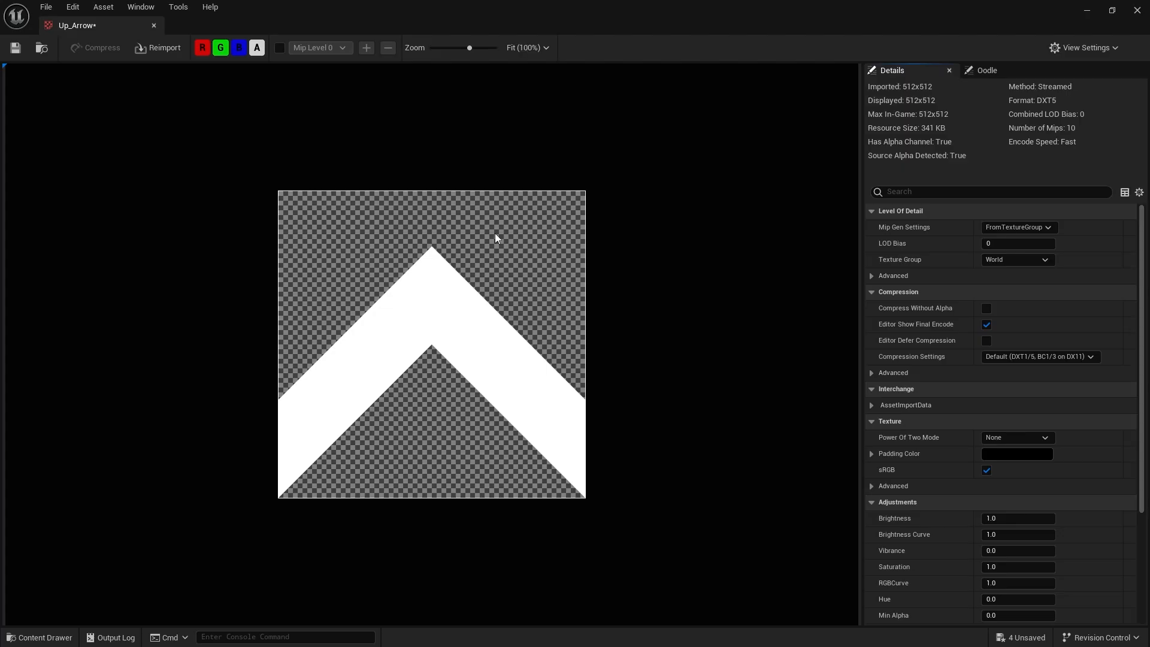
{"action": "mouse_move", "coordinate": [547, 254]}
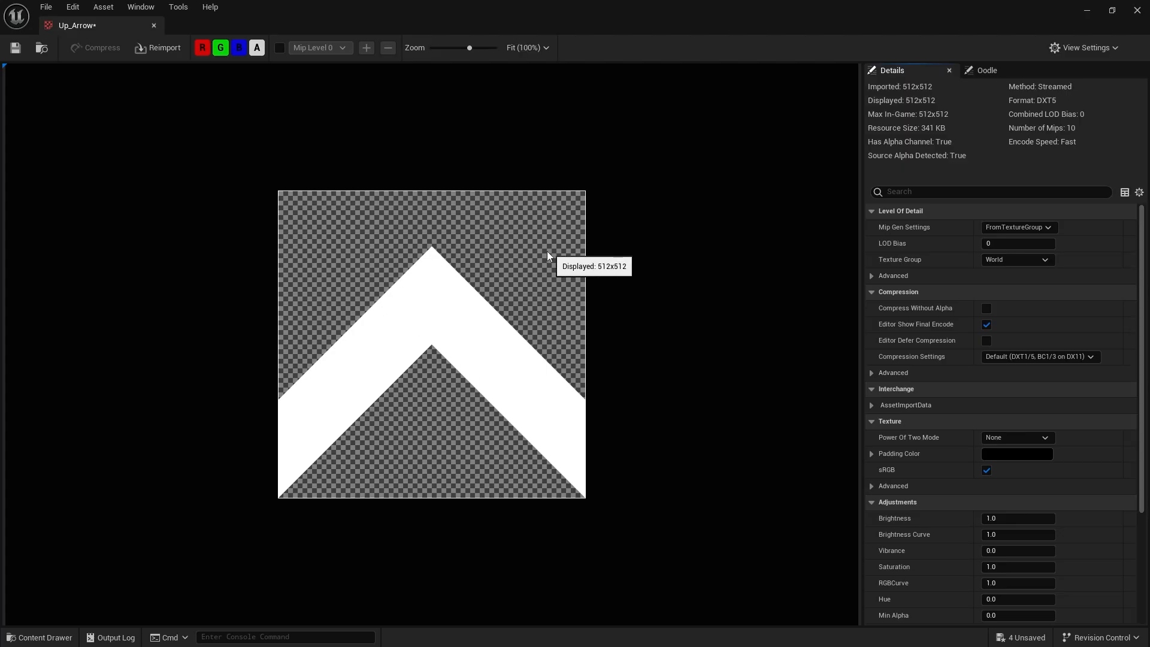
{"action": "mouse_move", "coordinate": [414, 298]}
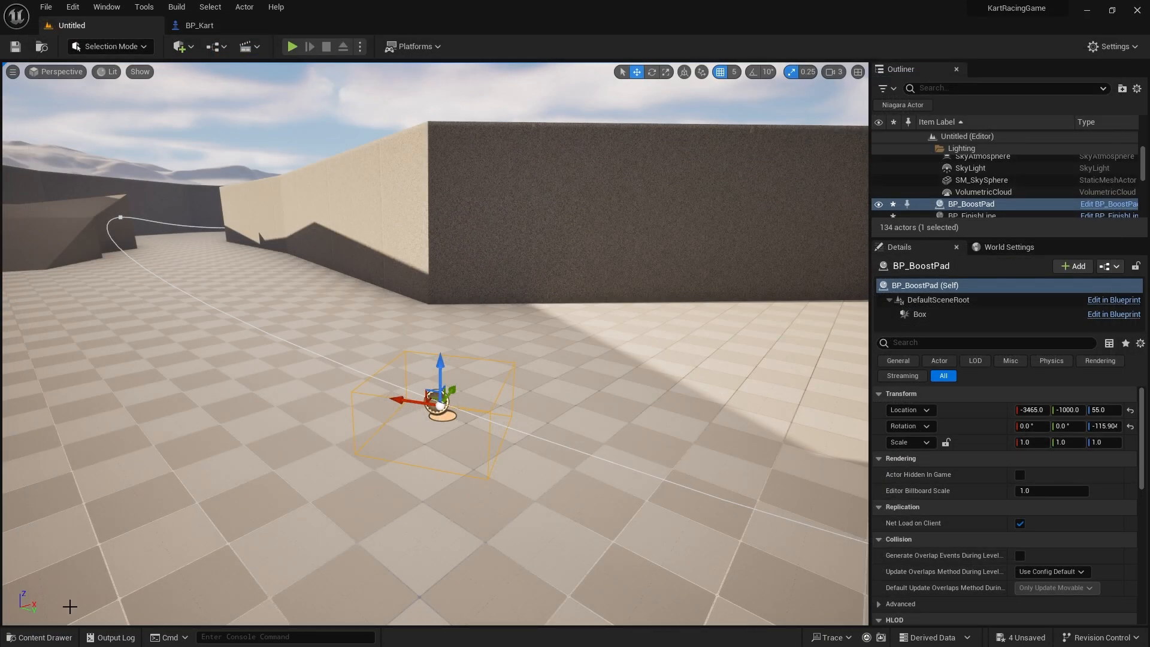
{"action": "right_click", "coordinate": [337, 484]}
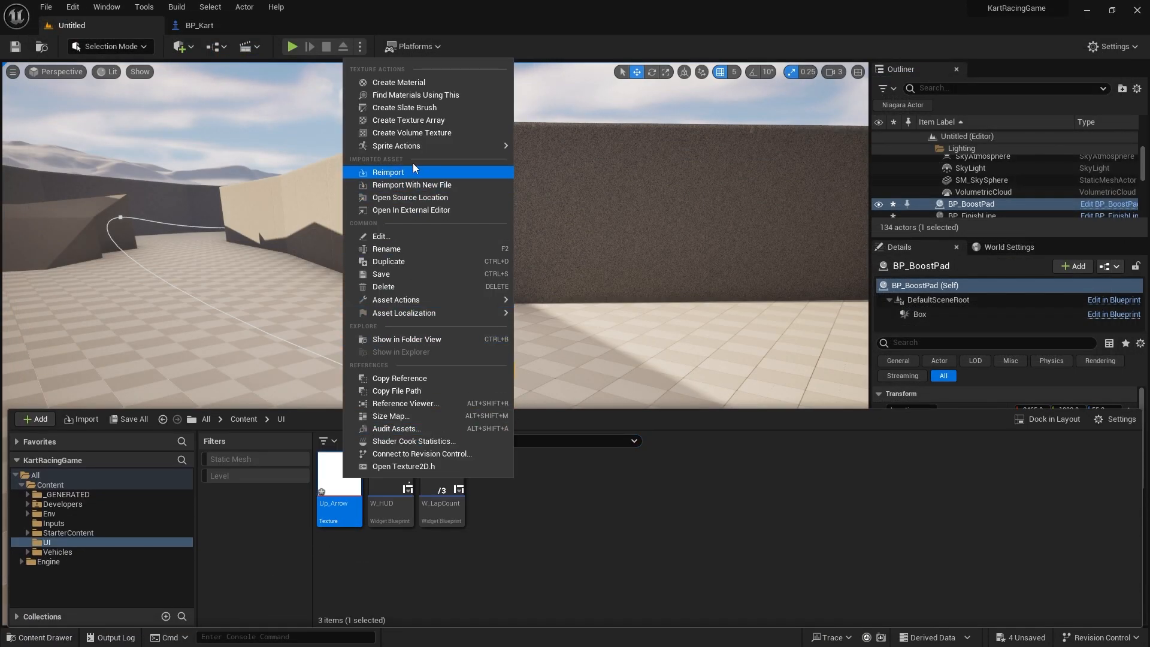
{"action": "mouse_move", "coordinate": [396, 145]}
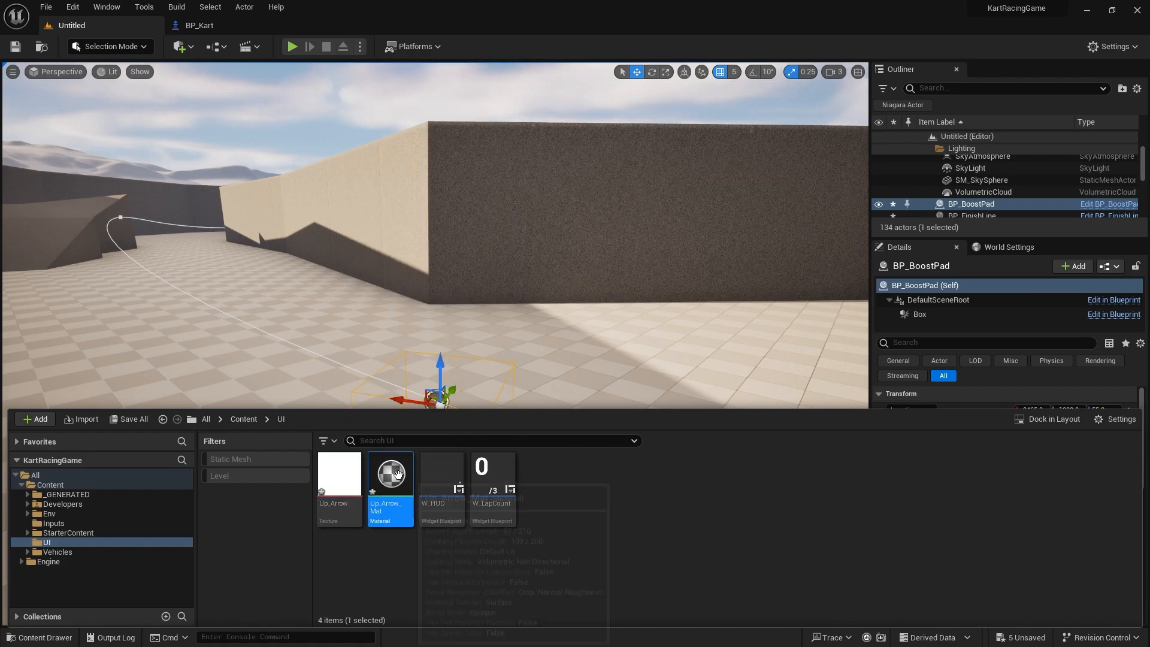
{"action": "double_click", "coordinate": [389, 472]}
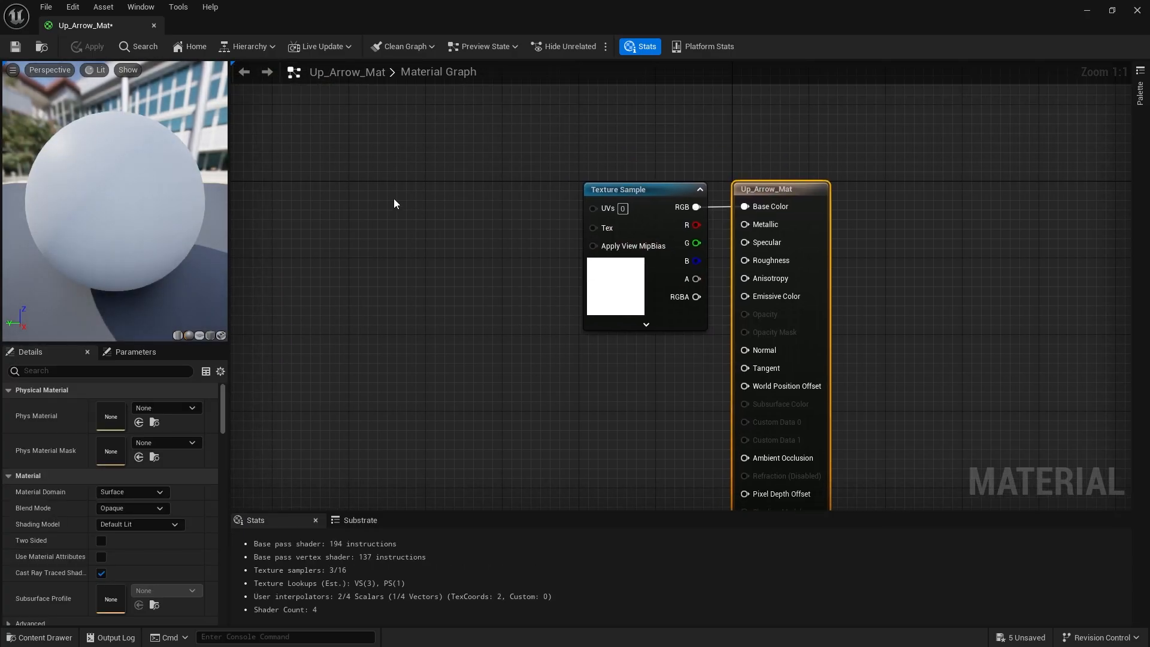
Wire TexCoord through a Panner with Speed Y 0.25 into the Texture Sample UVs, feeding a Lerp.
{"action": "left_click", "coordinate": [645, 190]}
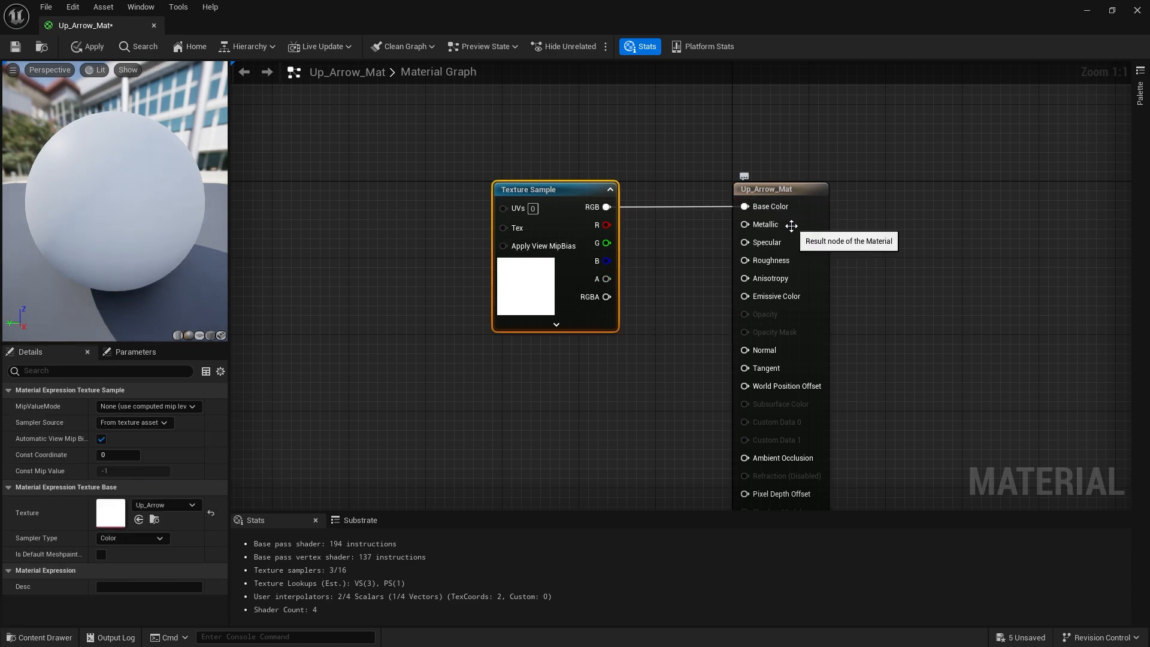
{"action": "left_click", "coordinate": [781, 188]}
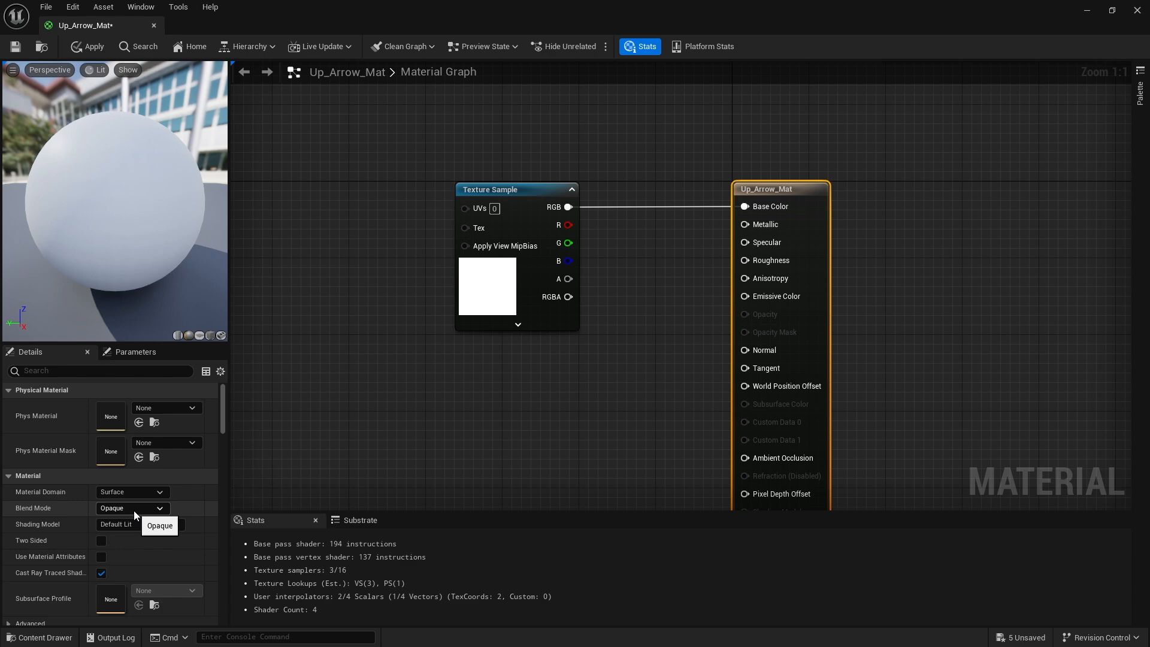
{"action": "left_click", "coordinate": [489, 189]}
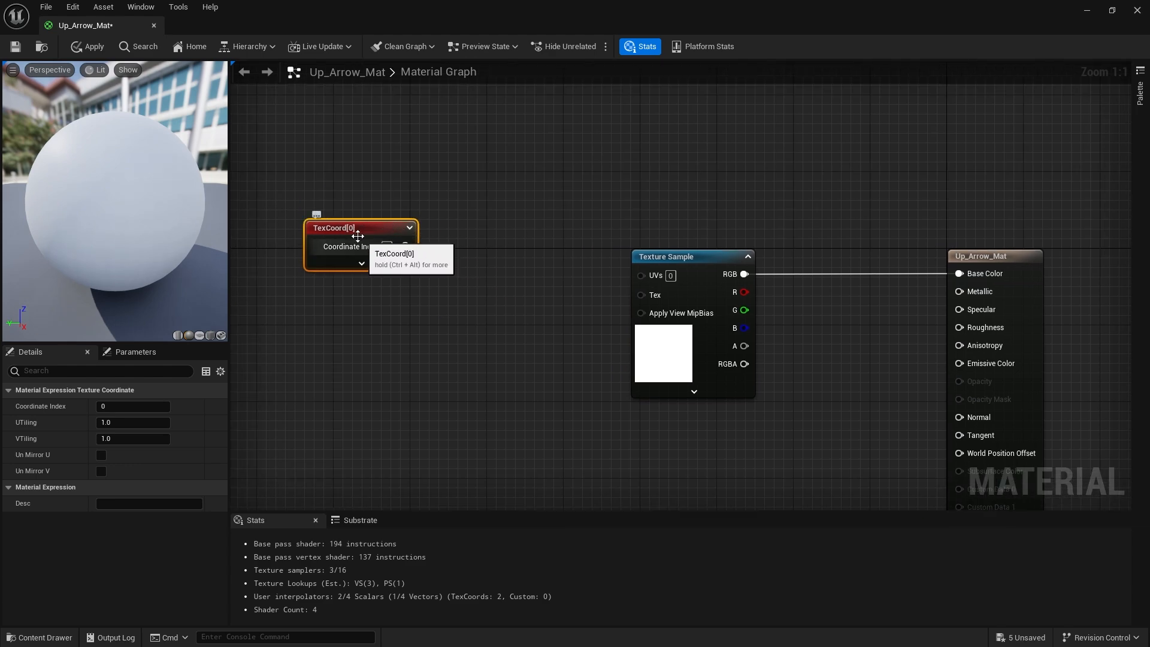
{"action": "left_click_drag", "start_coordinate": [359, 228], "coordinate": [322, 273]}
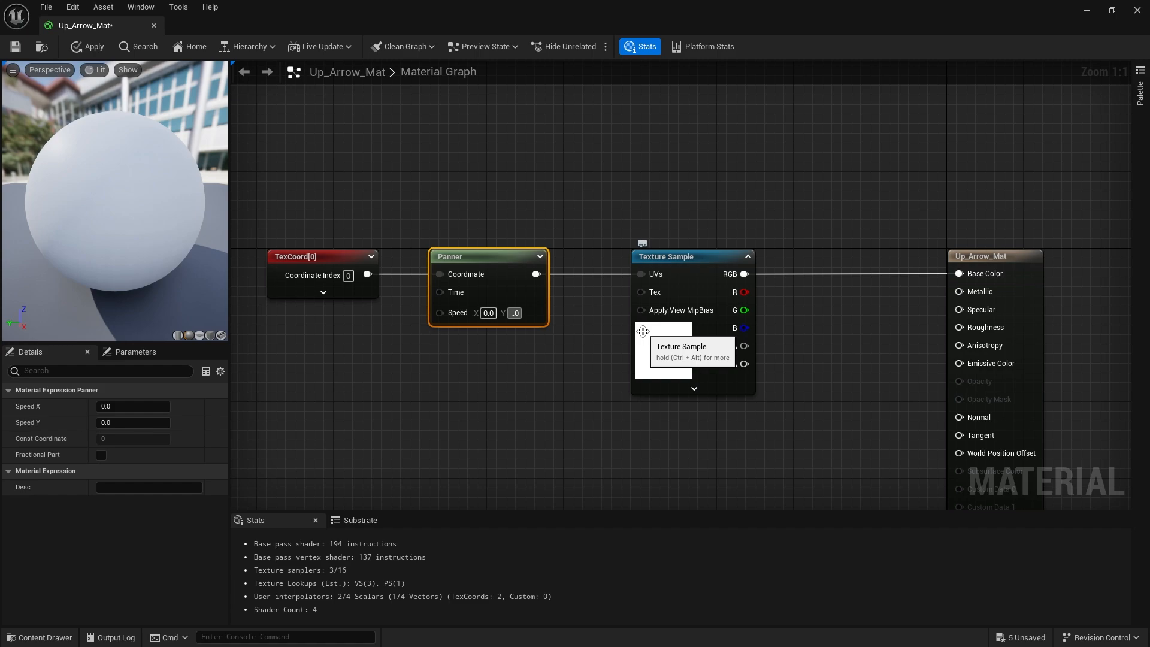
{"action": "type", "text": "0.25"}
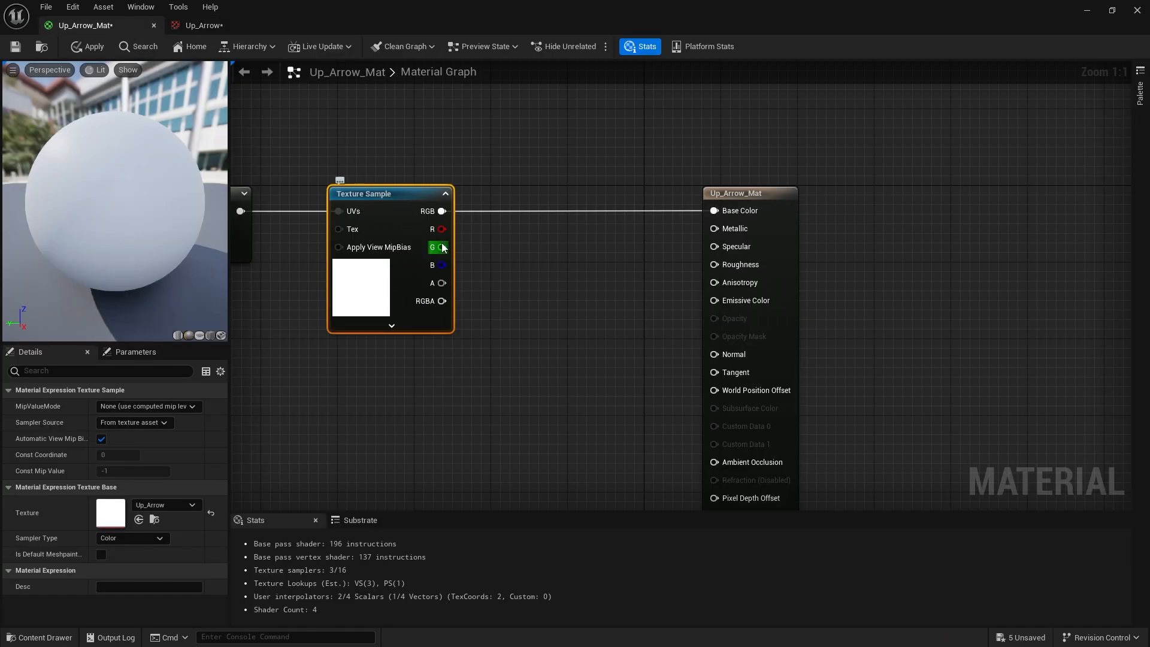
{"action": "left_click_drag", "start_coordinate": [441, 247], "coordinate": [536, 235]}
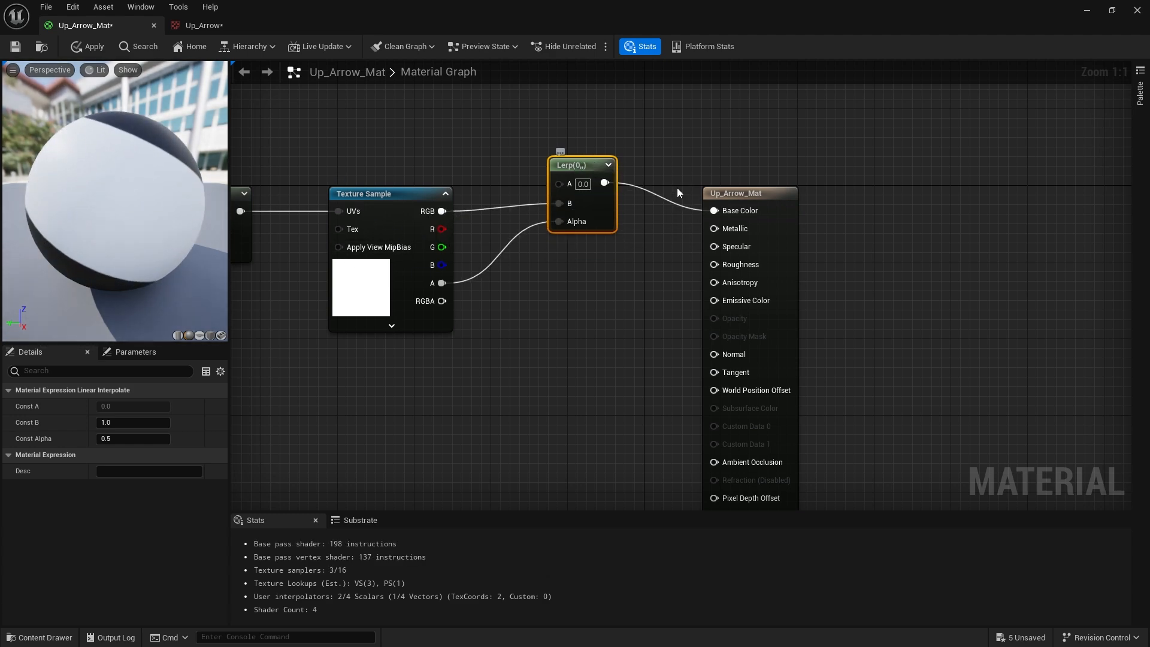
Set the Lerp's Constant3Vector to red, raise Panner Speed Y to 1.0 and return to BP_BoostPad.
{"action": "left_click", "coordinate": [741, 164]}
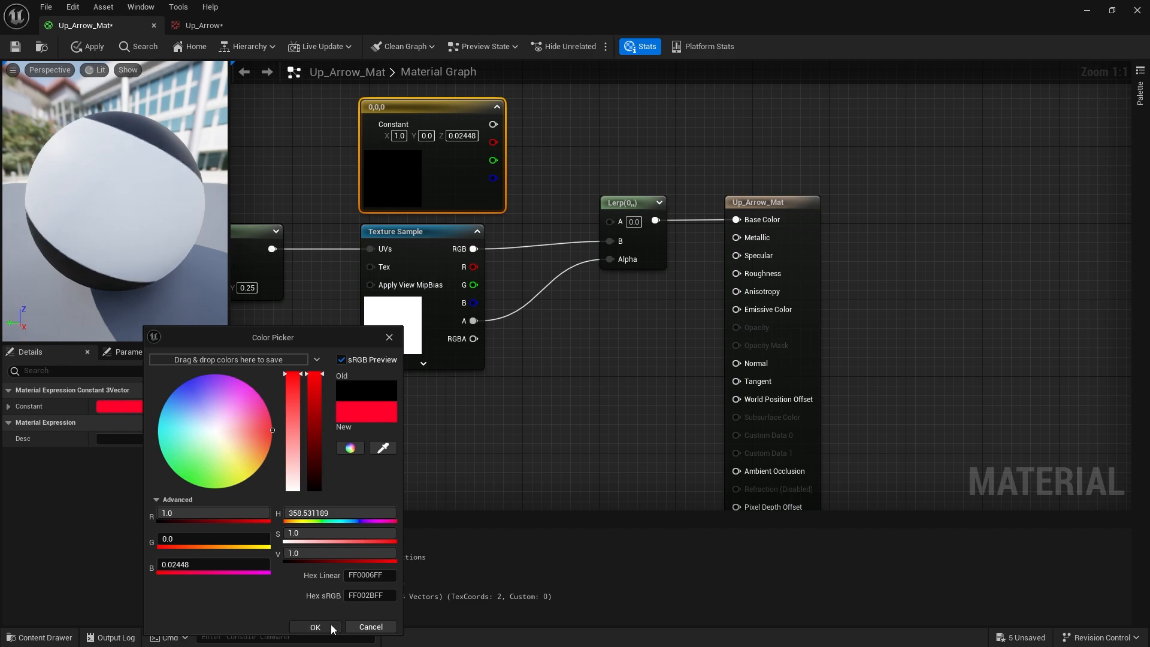
{"action": "left_click", "coordinate": [315, 626]}
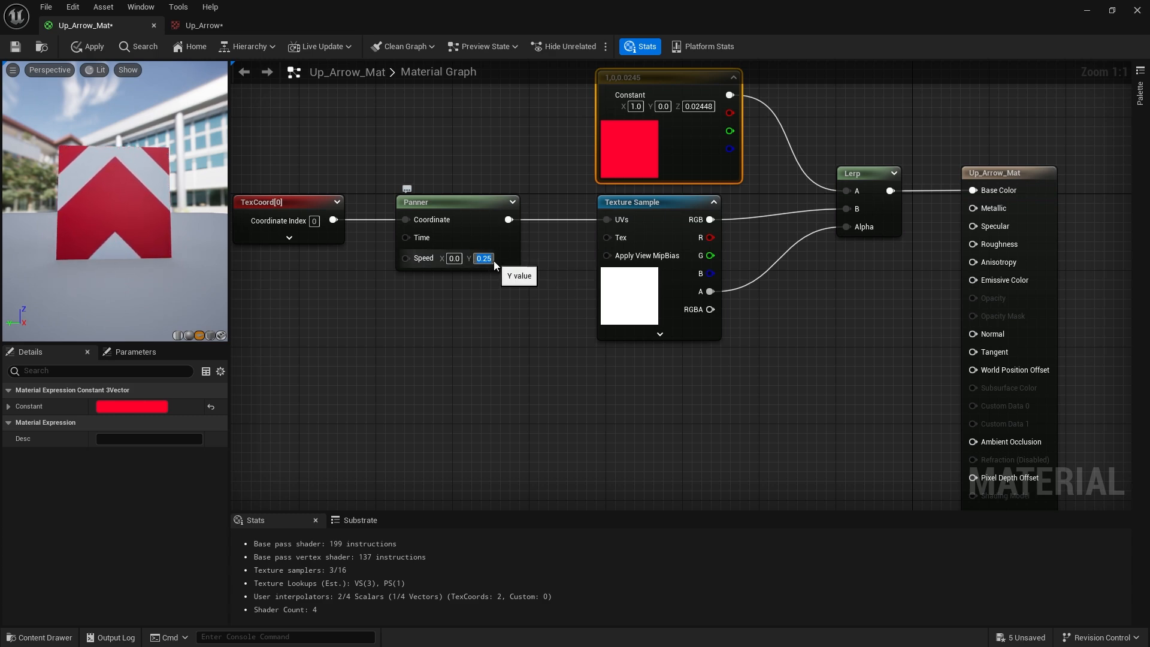
{"action": "type", "text": "1.0"}
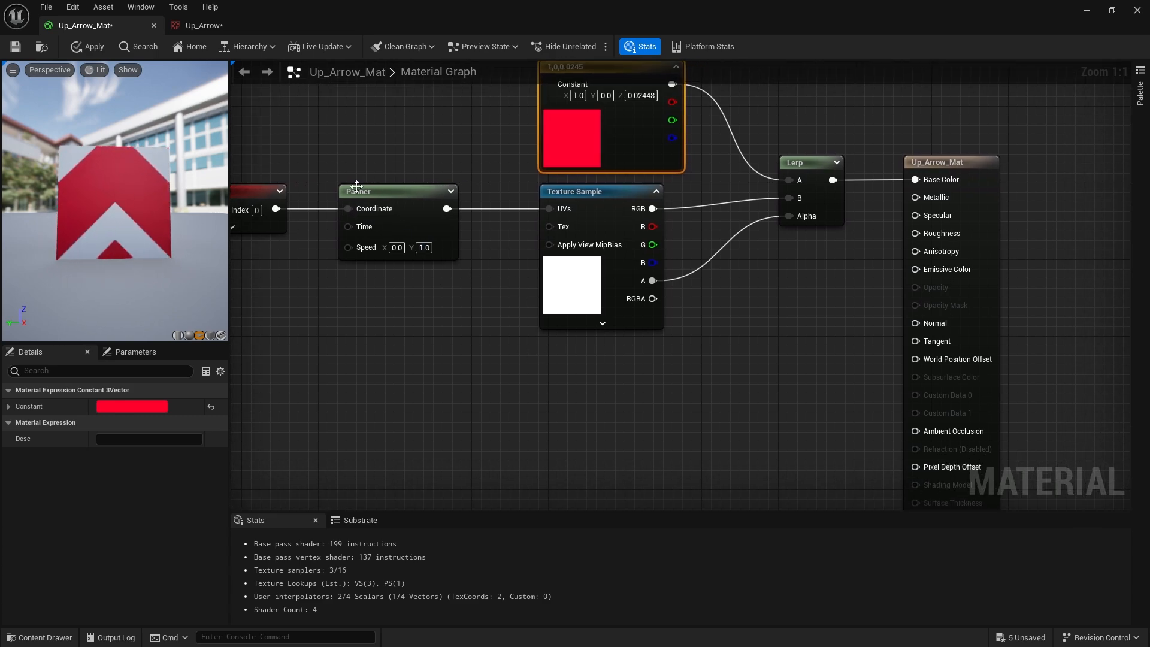
{"action": "left_click", "coordinate": [15, 47]}
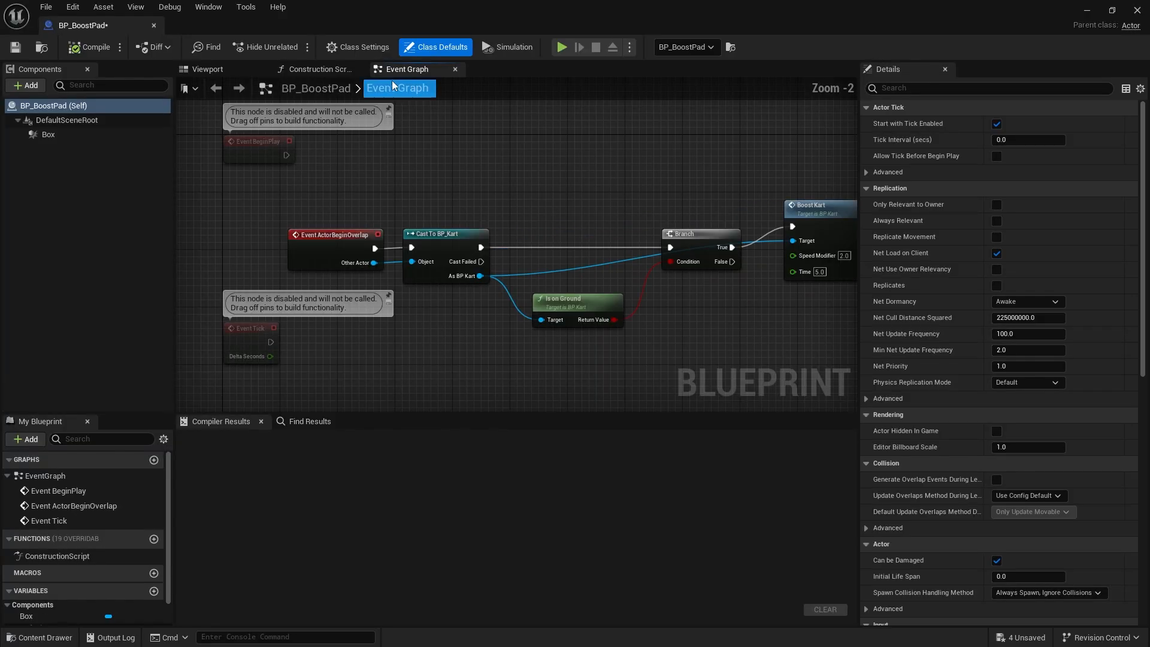
Add a Plane component using Up_Arrow_Mat, rotated Z 90, scaled 2,2,1 and lowered to -49.
{"action": "left_click", "coordinate": [207, 68]}
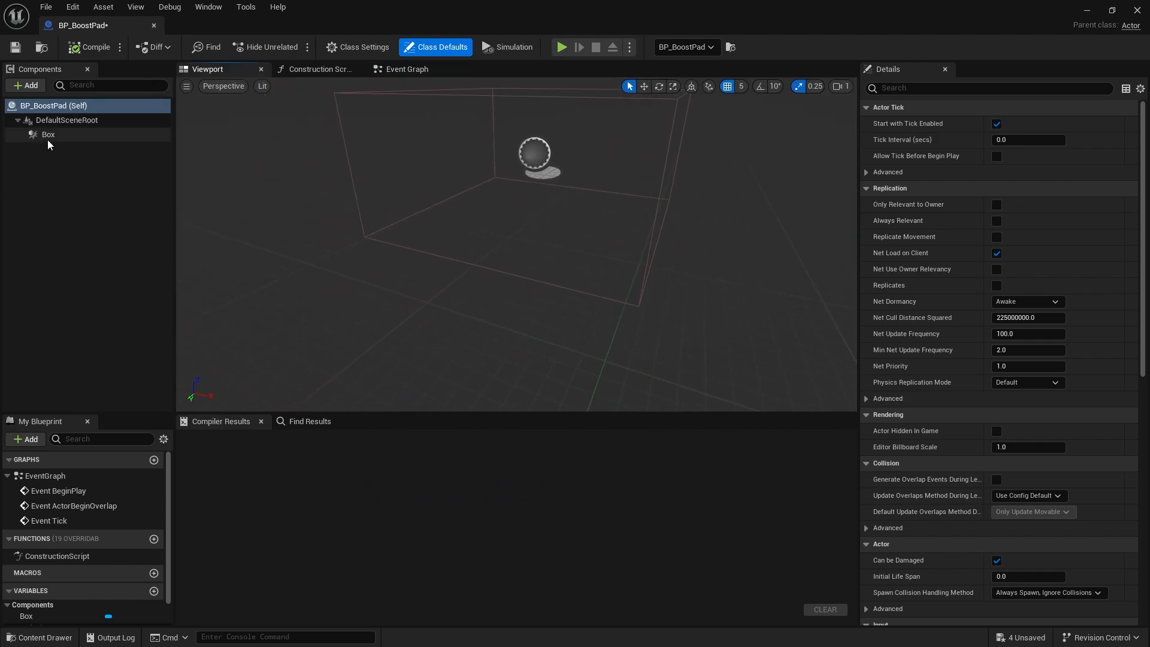
{"action": "left_click", "coordinate": [25, 85]}
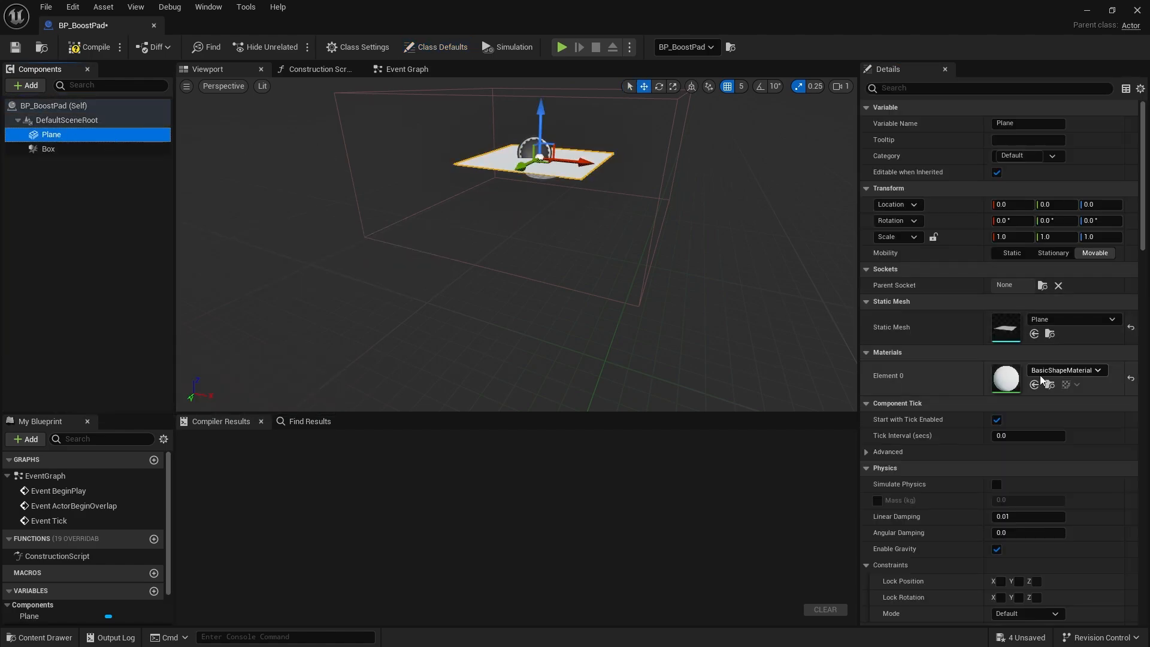
{"action": "left_click", "coordinate": [40, 636]}
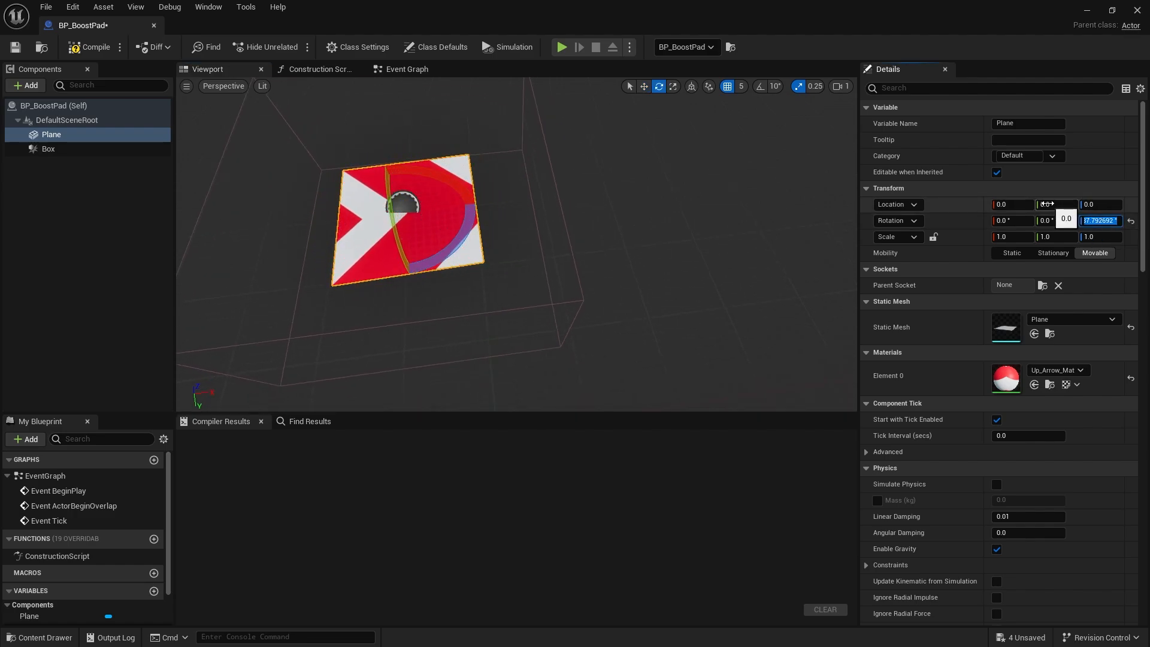
{"action": "type", "text": "90.0 °"}
{"action": "left_click", "coordinate": [1101, 205]}
{"action": "type", "text": "-49"}
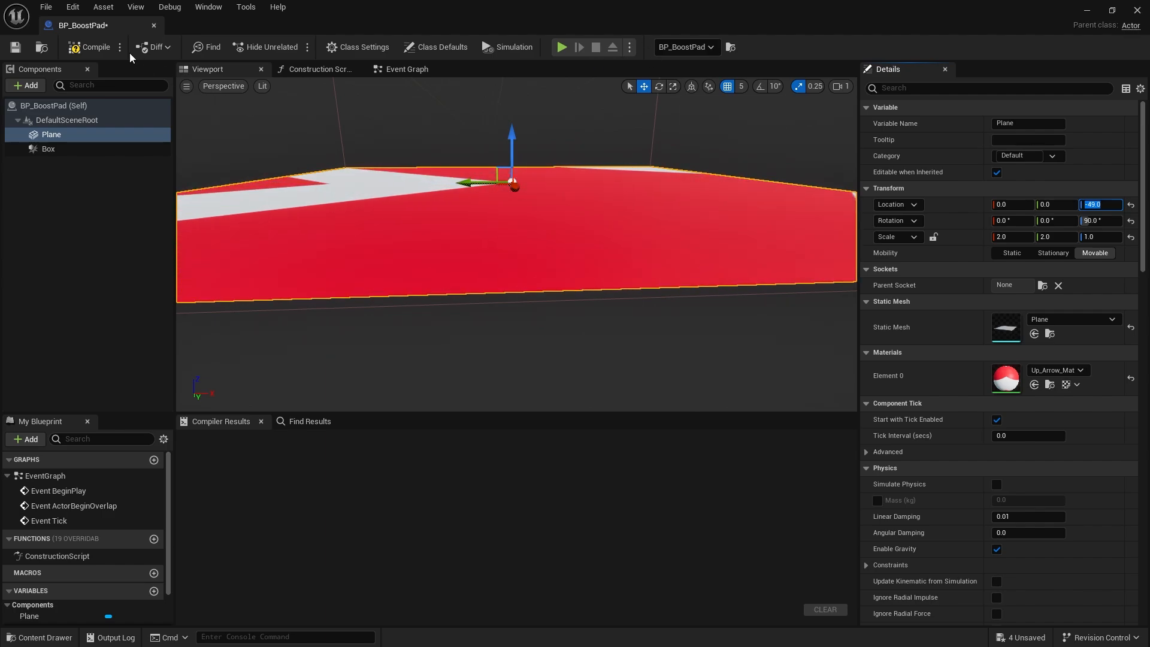
Compile BP_BoostPad and set the plane's Collision Presets to NoCollision.
{"action": "left_click", "coordinate": [95, 47]}
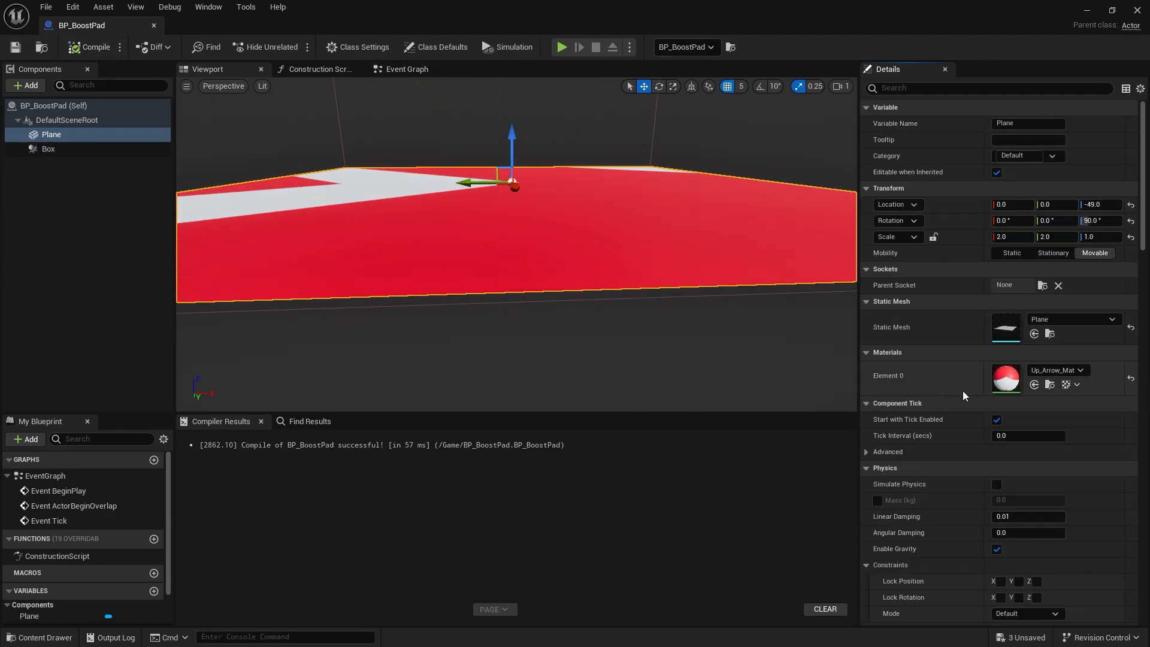
{"action": "scroll", "scroll_direction": "down", "scroll_amount": 3}
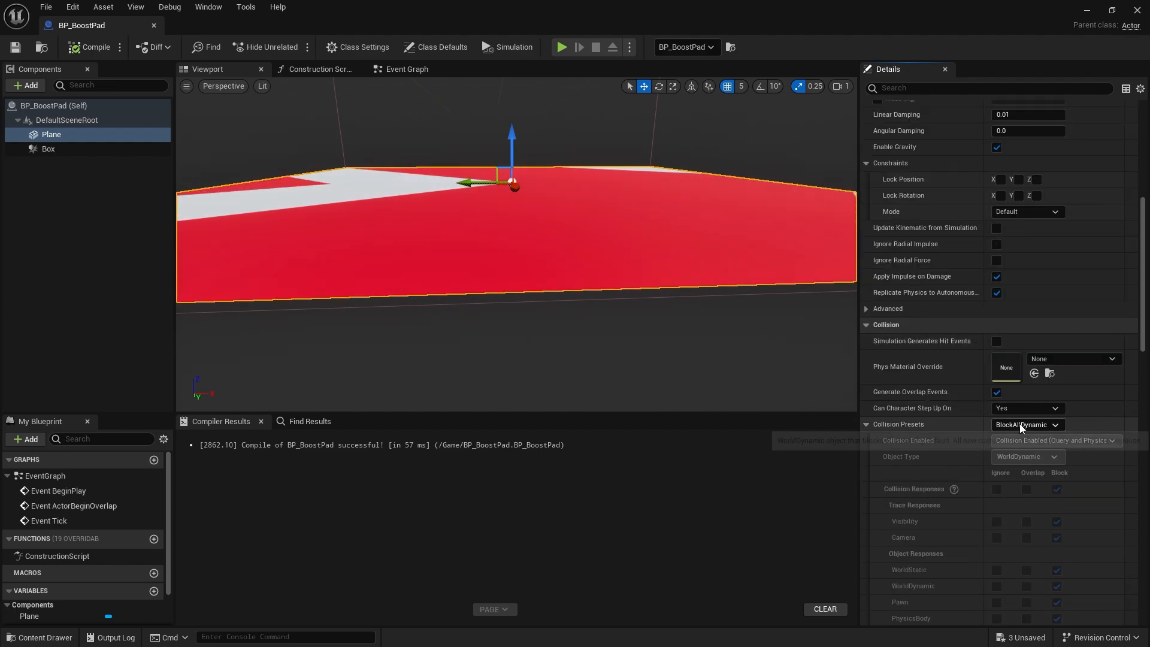
{"action": "left_click", "coordinate": [1027, 424]}
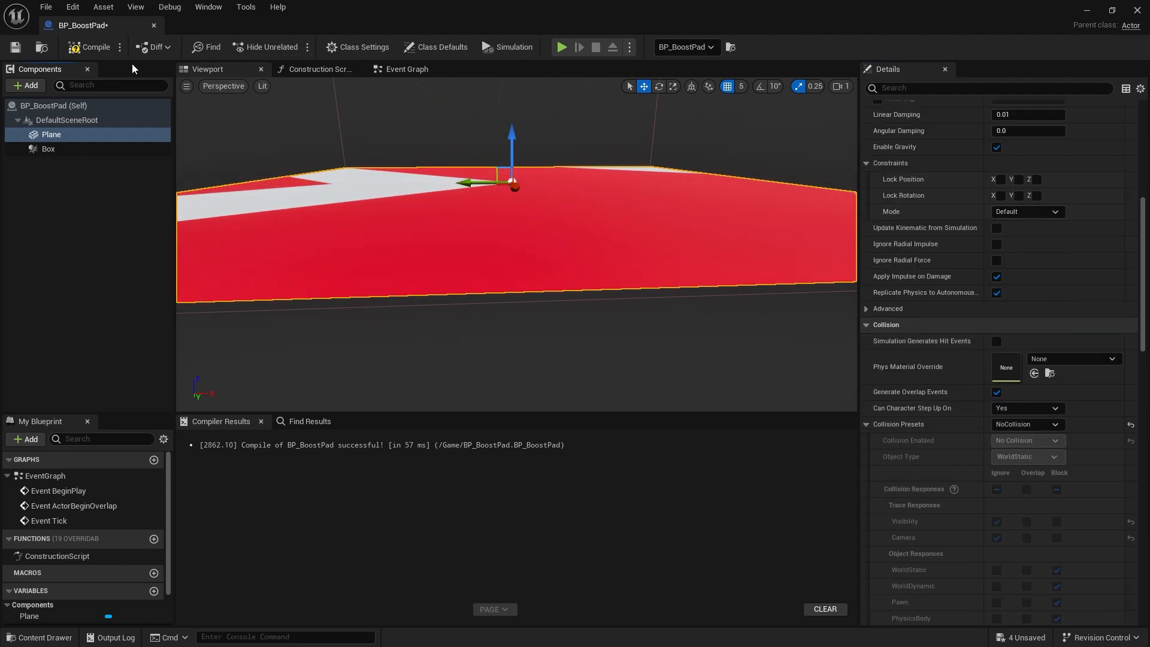